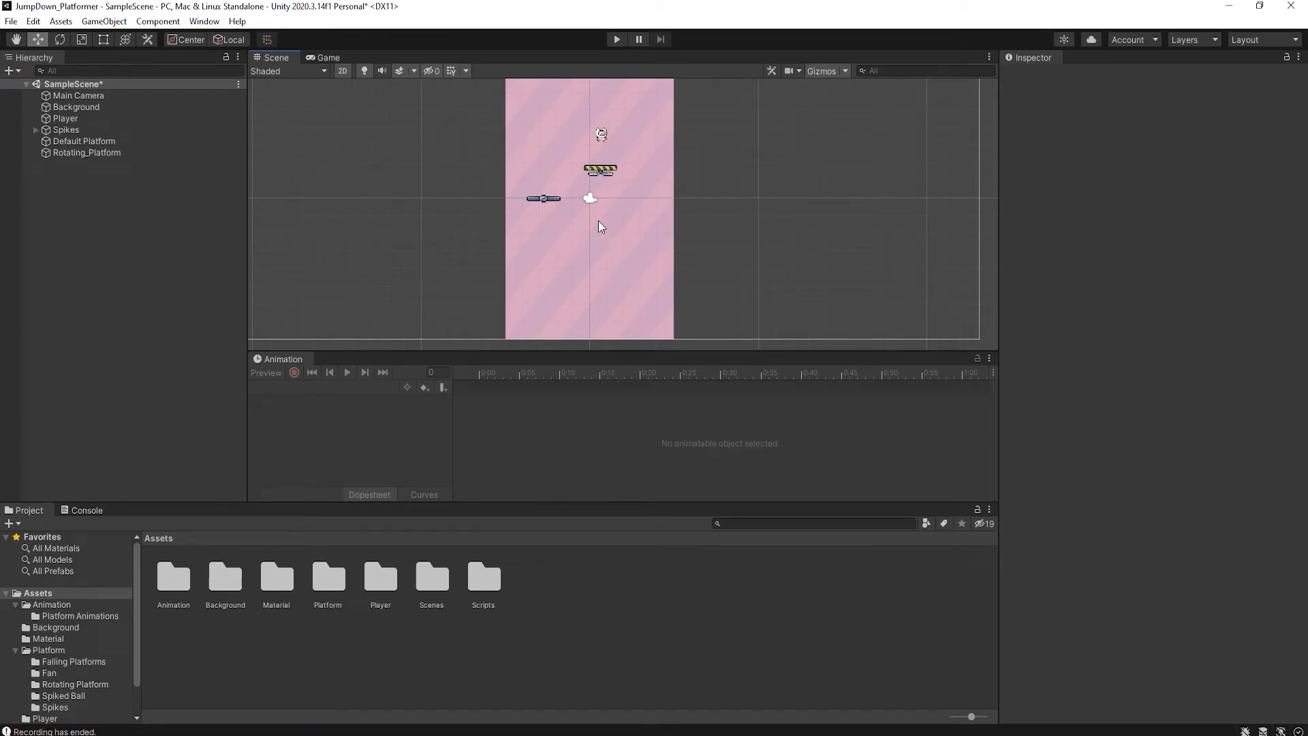
mouse_move(327, 321)
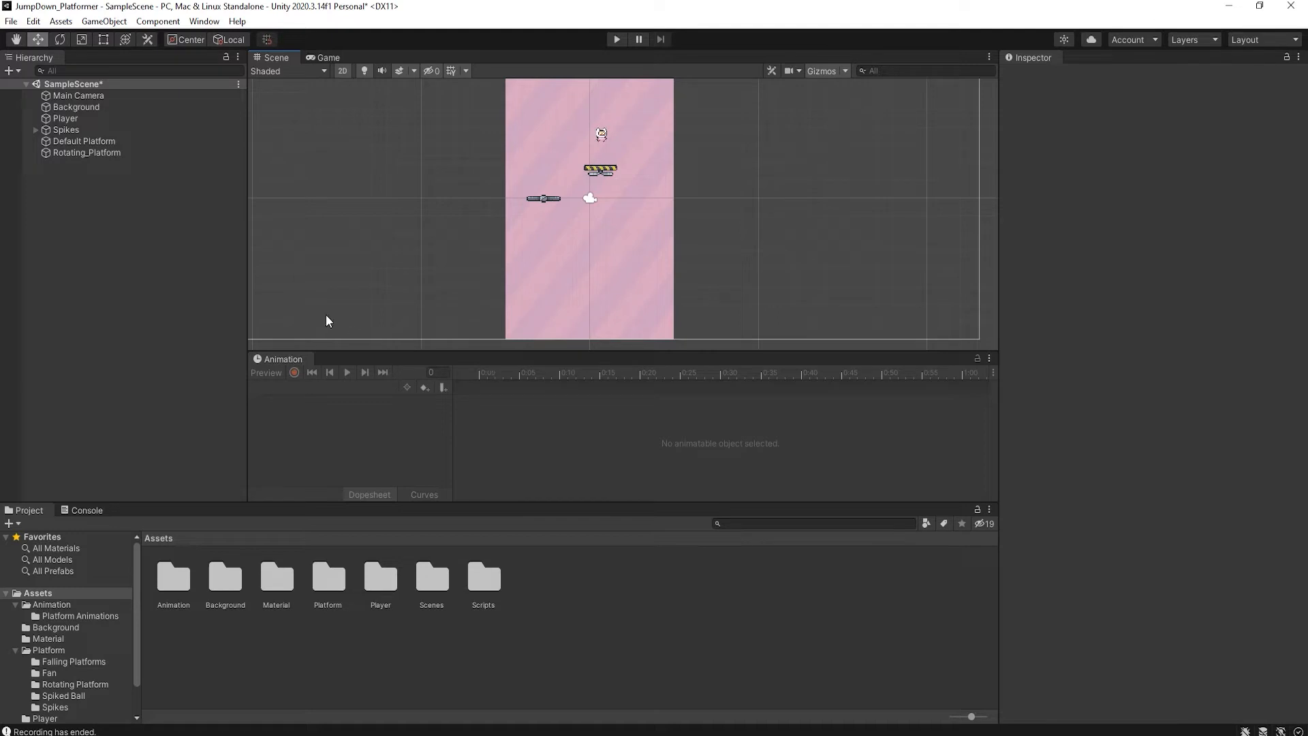
mouse_move(265, 349)
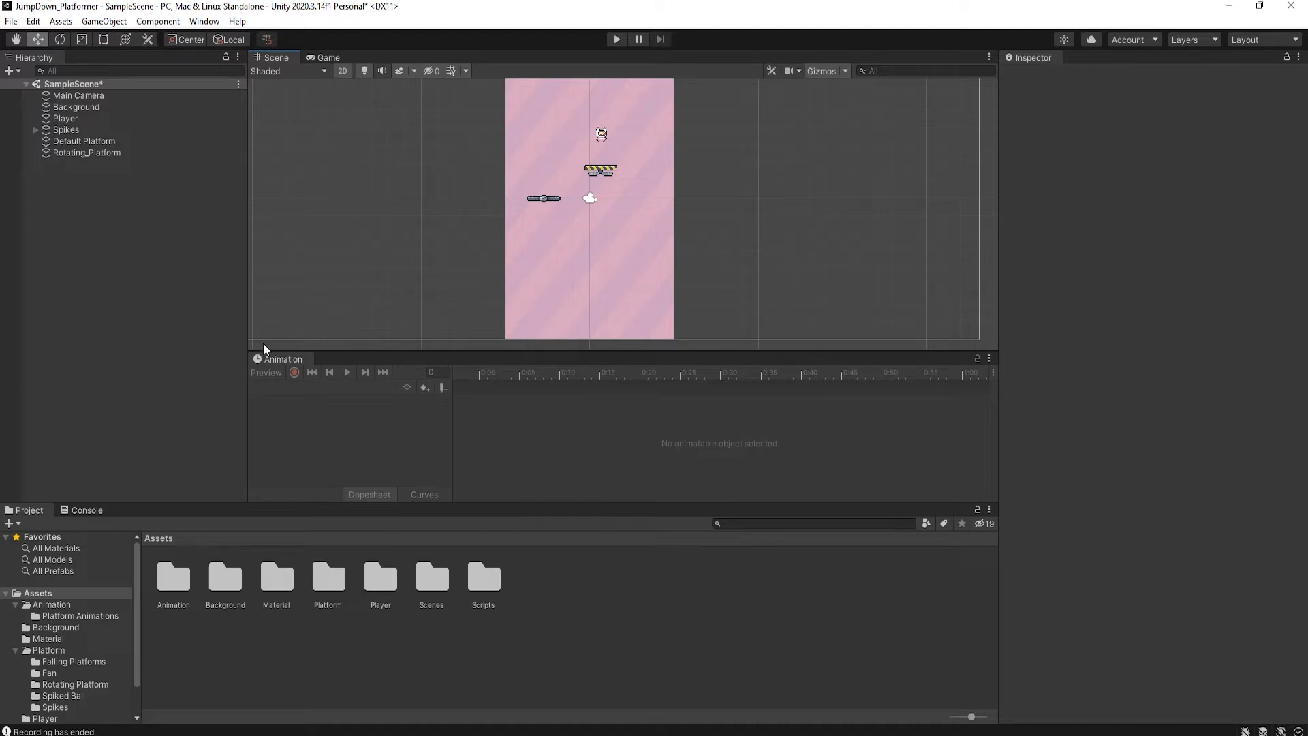
Step: Browse Assets > Platform > Spiked Ball to show the Chain and Spiked Ball sprites
left_click(37, 592)
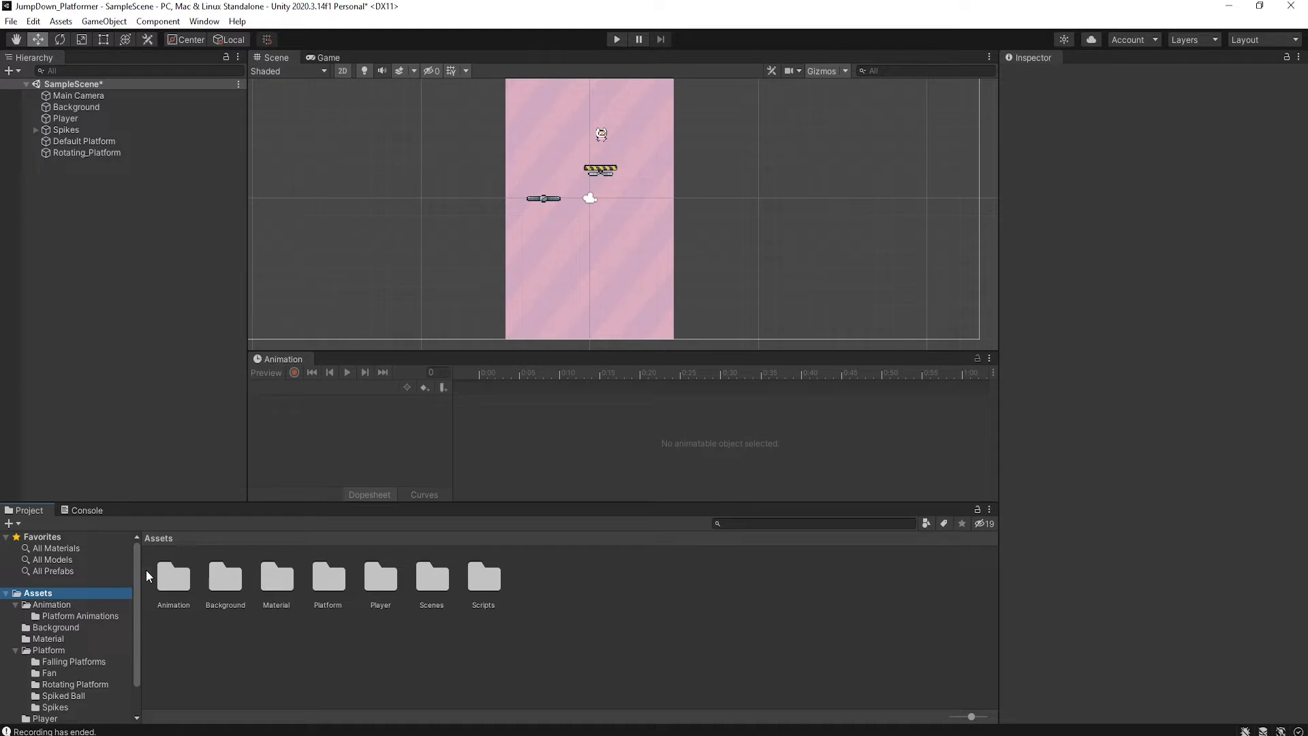
mouse_move(301, 583)
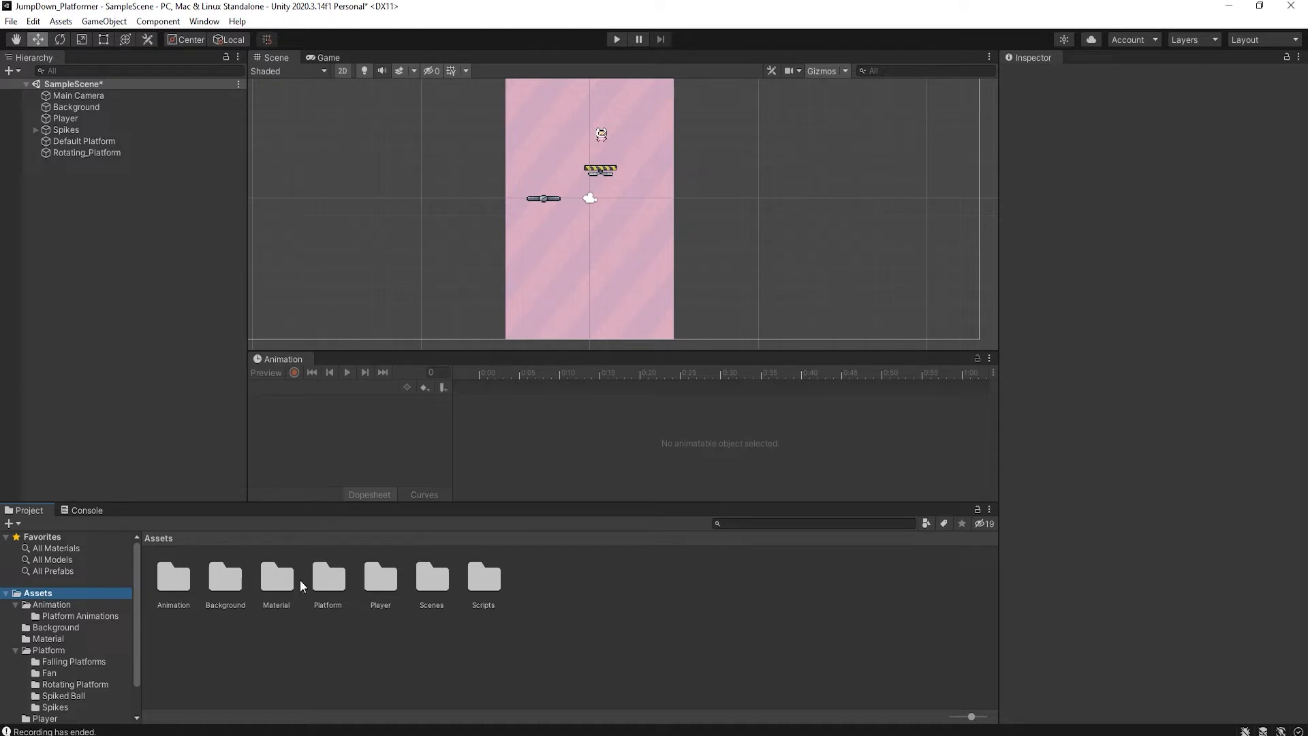
double_click(326, 579)
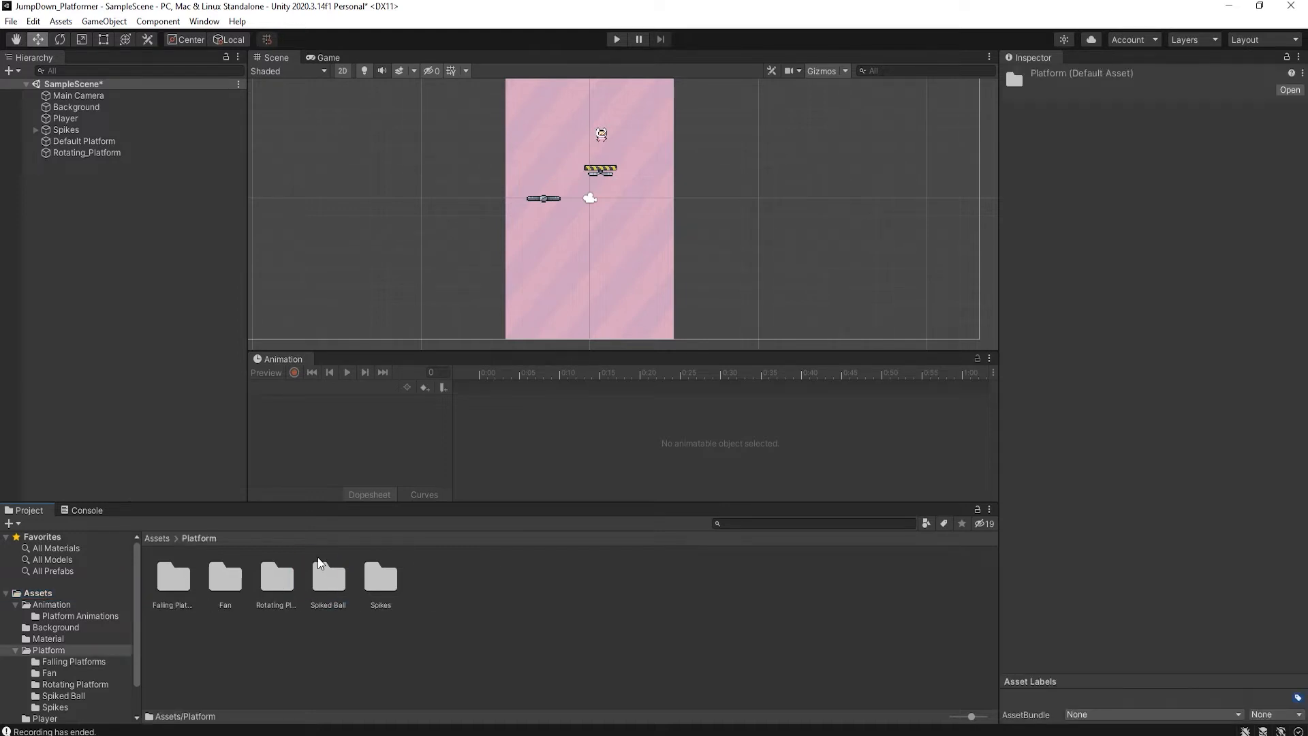
mouse_move(327, 583)
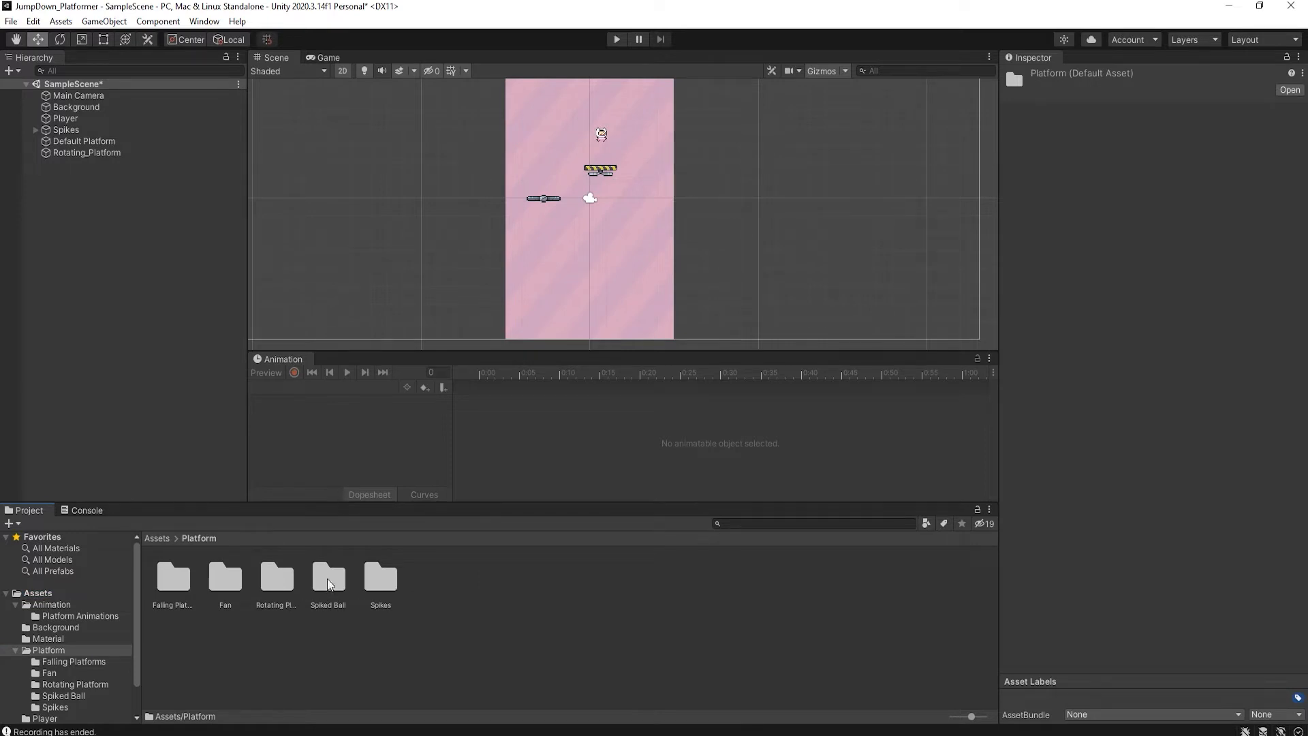
double_click(327, 577)
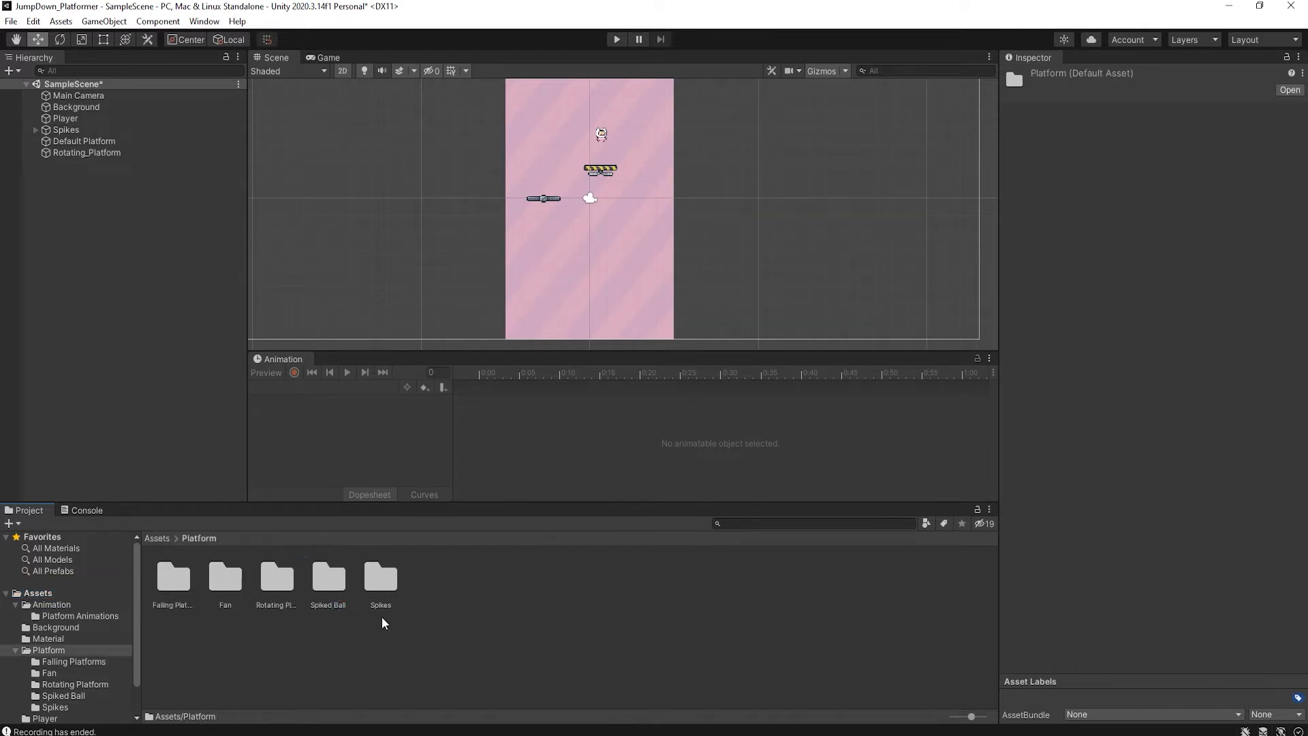
double_click(327, 577)
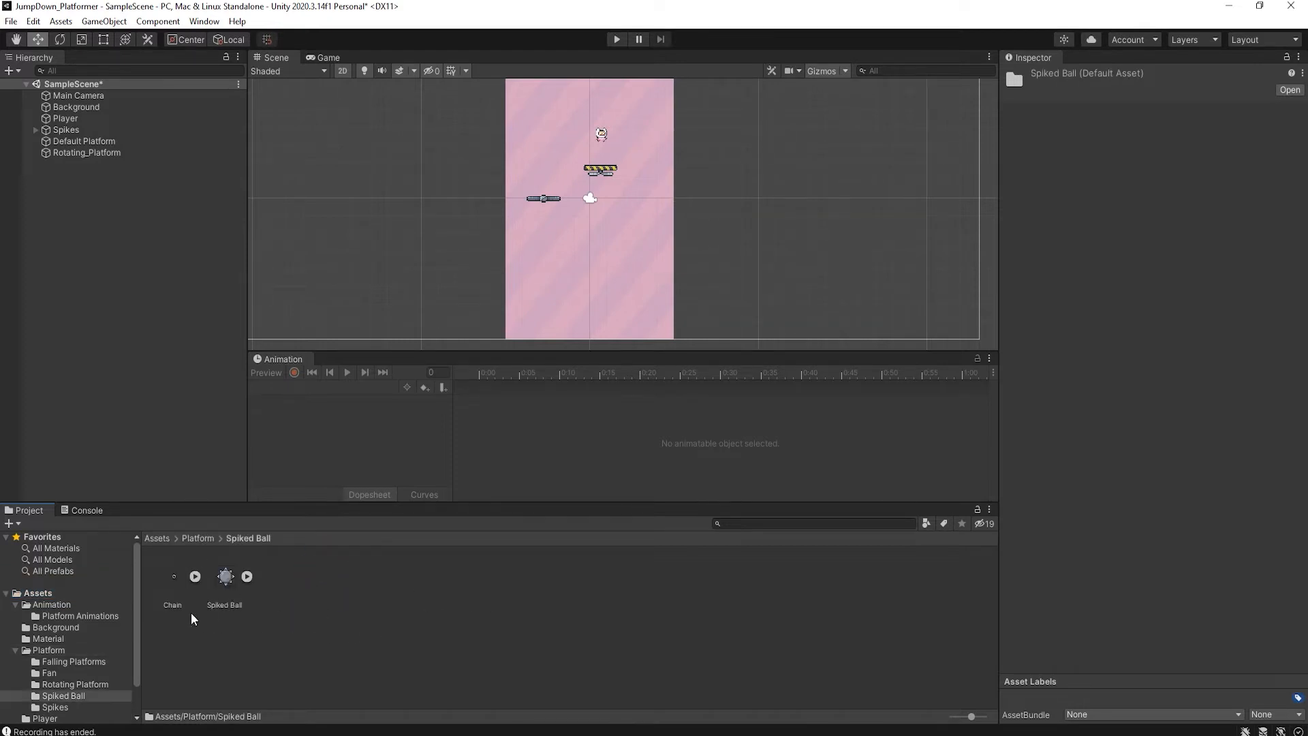
mouse_move(242, 562)
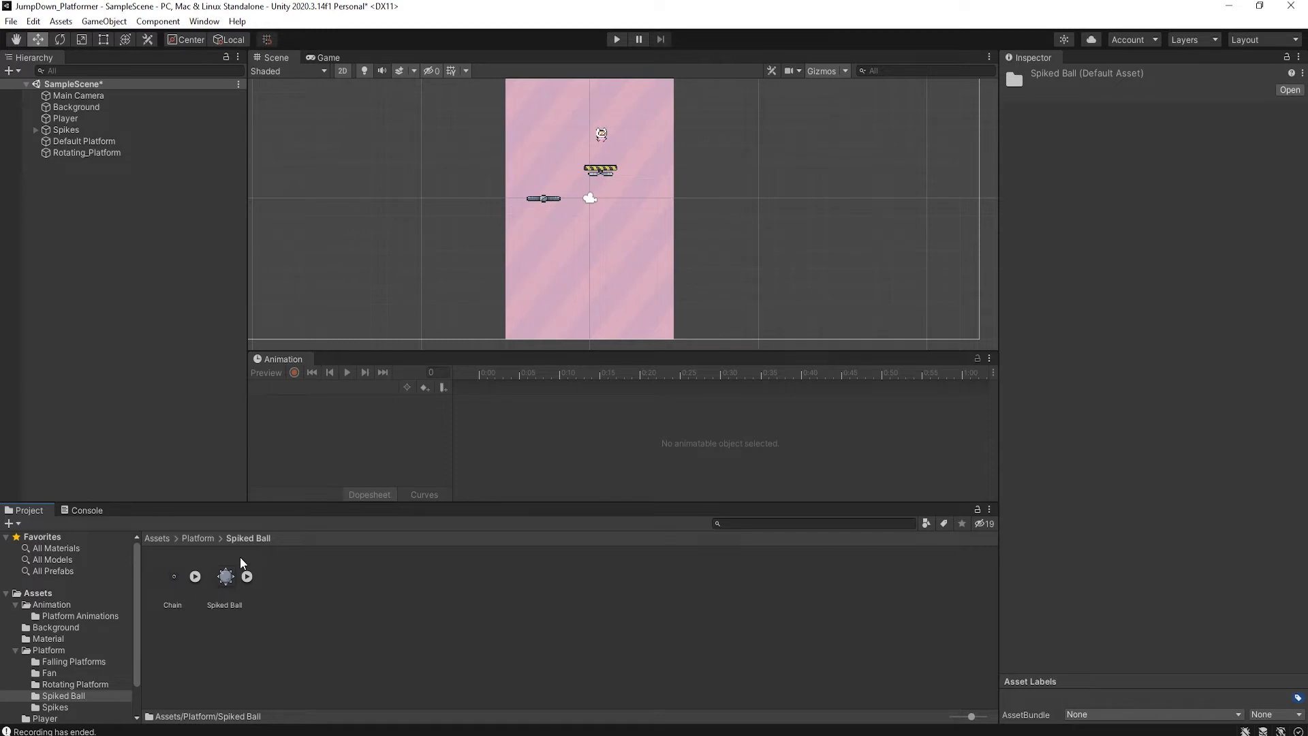
Step: Create an empty GameObject named Chain_Spike_Platform and select the Chain sprite
right_click(125, 208)
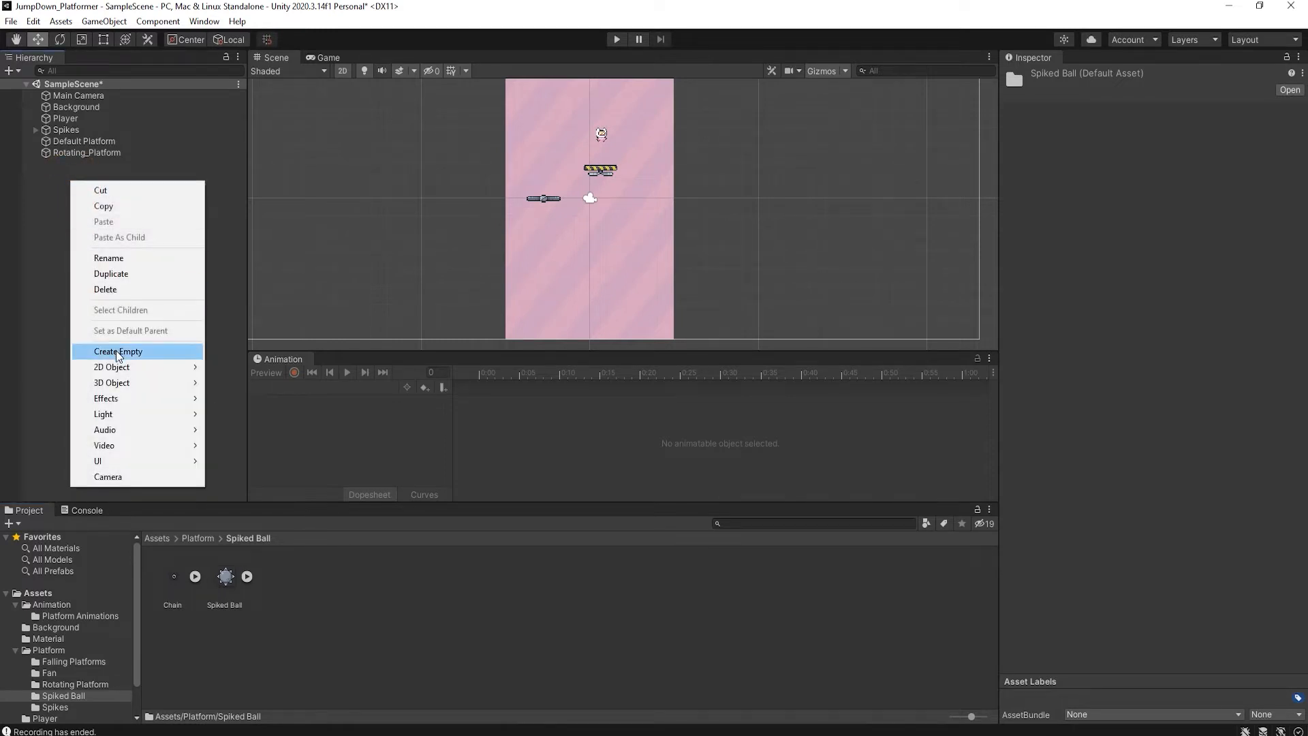
left_click(118, 351)
type("Chain")
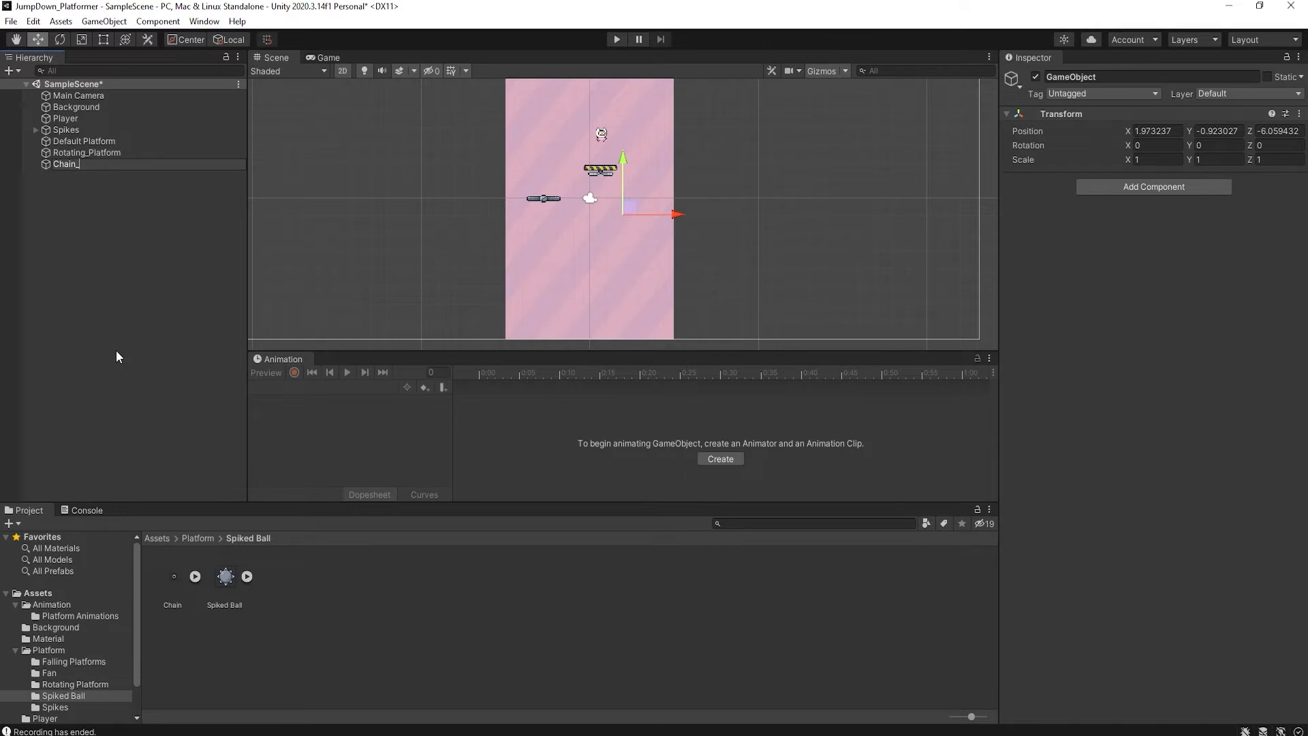
type("_SPIKE")
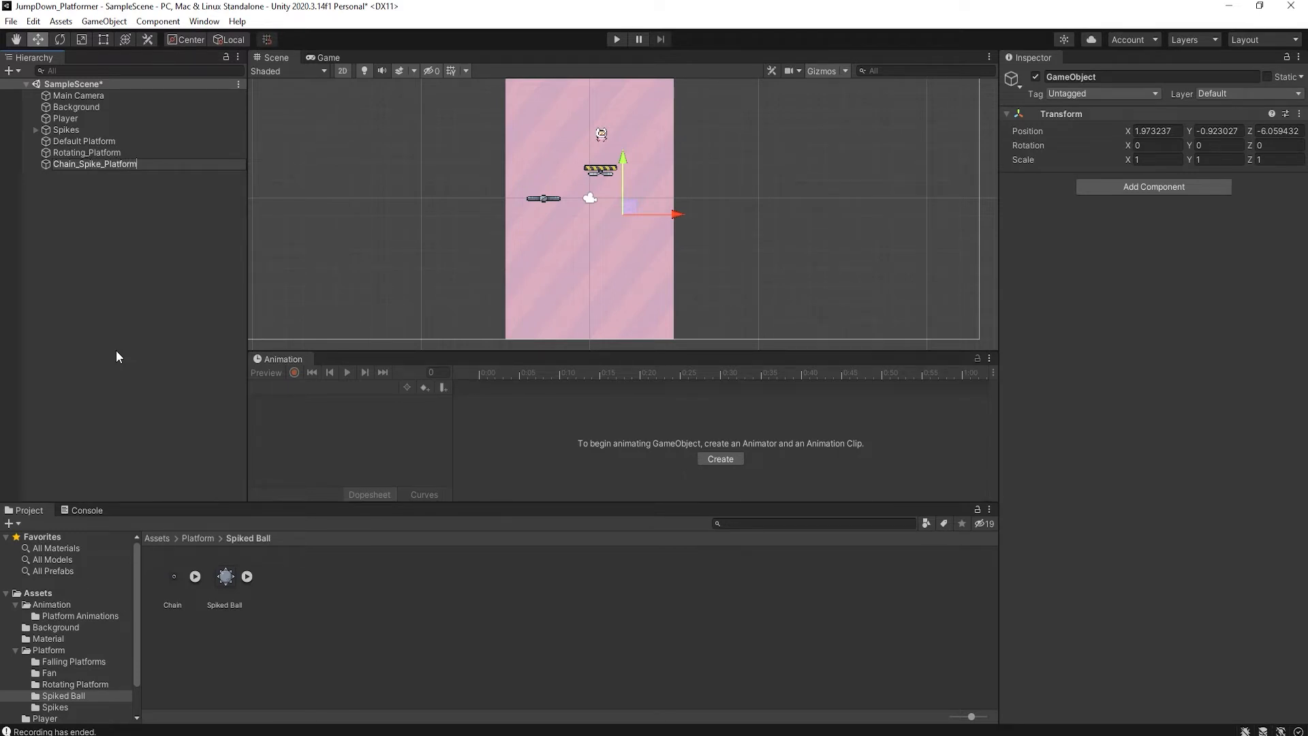
left_click(173, 576)
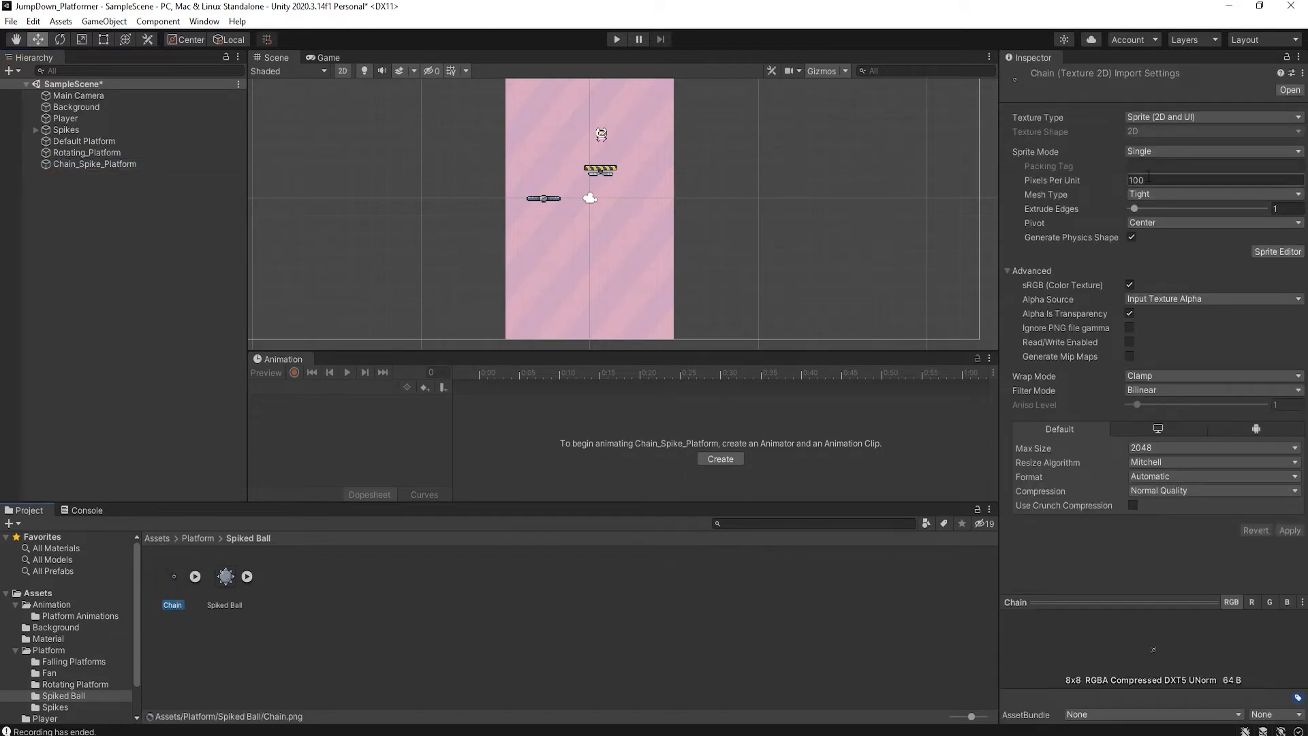
Step: Set the Chain sprite's Pixels Per Unit to 16 and apply it
triple_click(1214, 179)
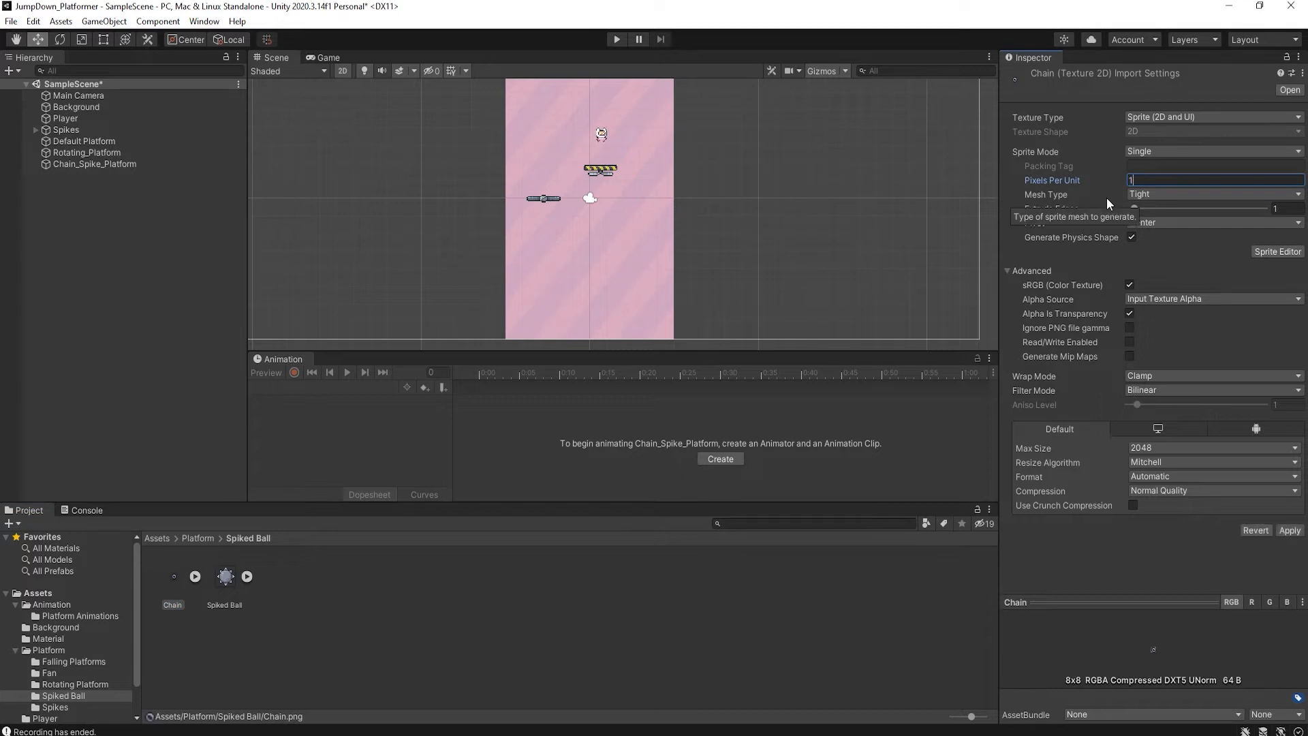
type("16")
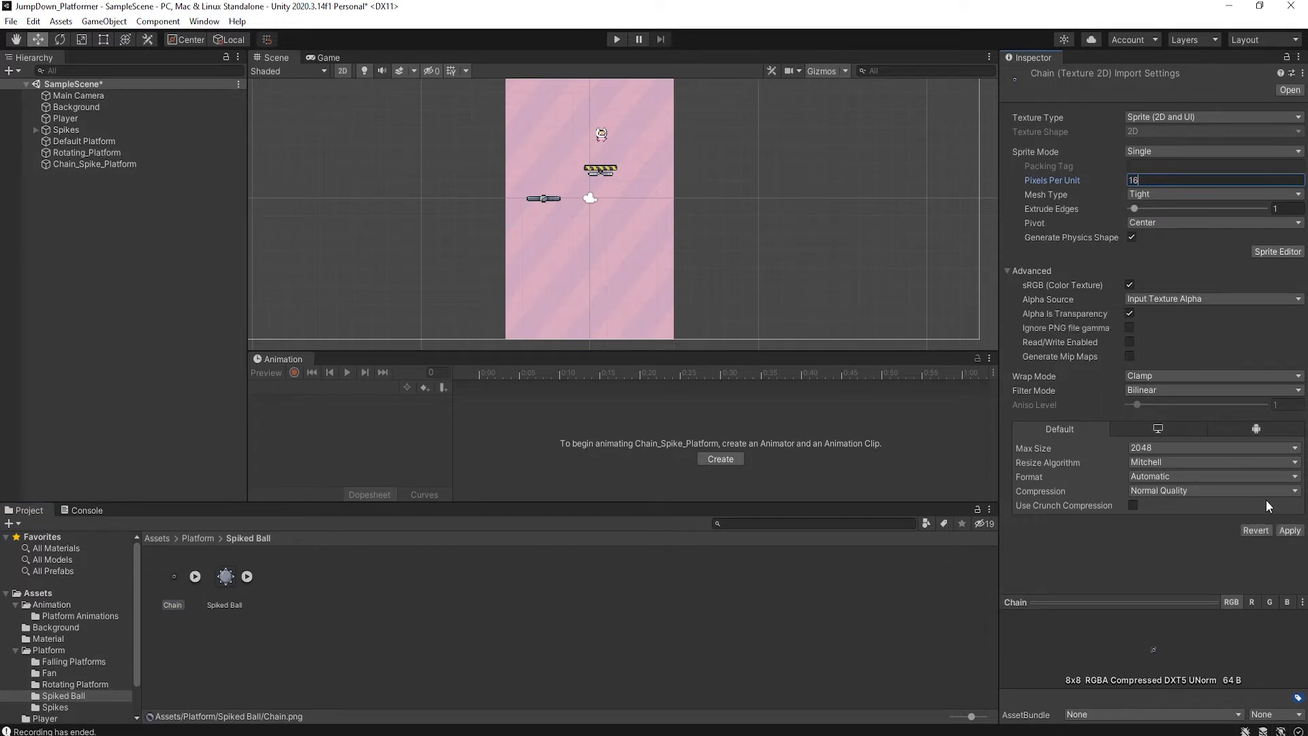
left_click(223, 576)
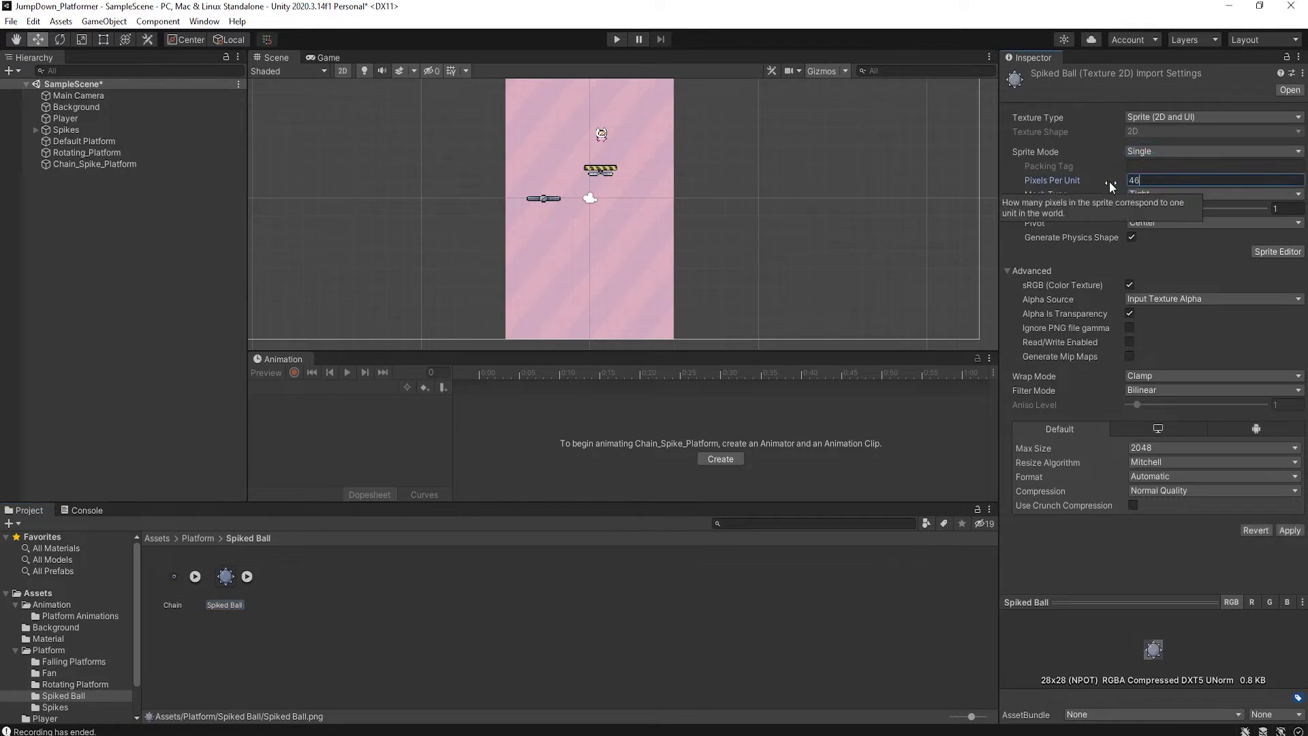
mouse_move(256, 584)
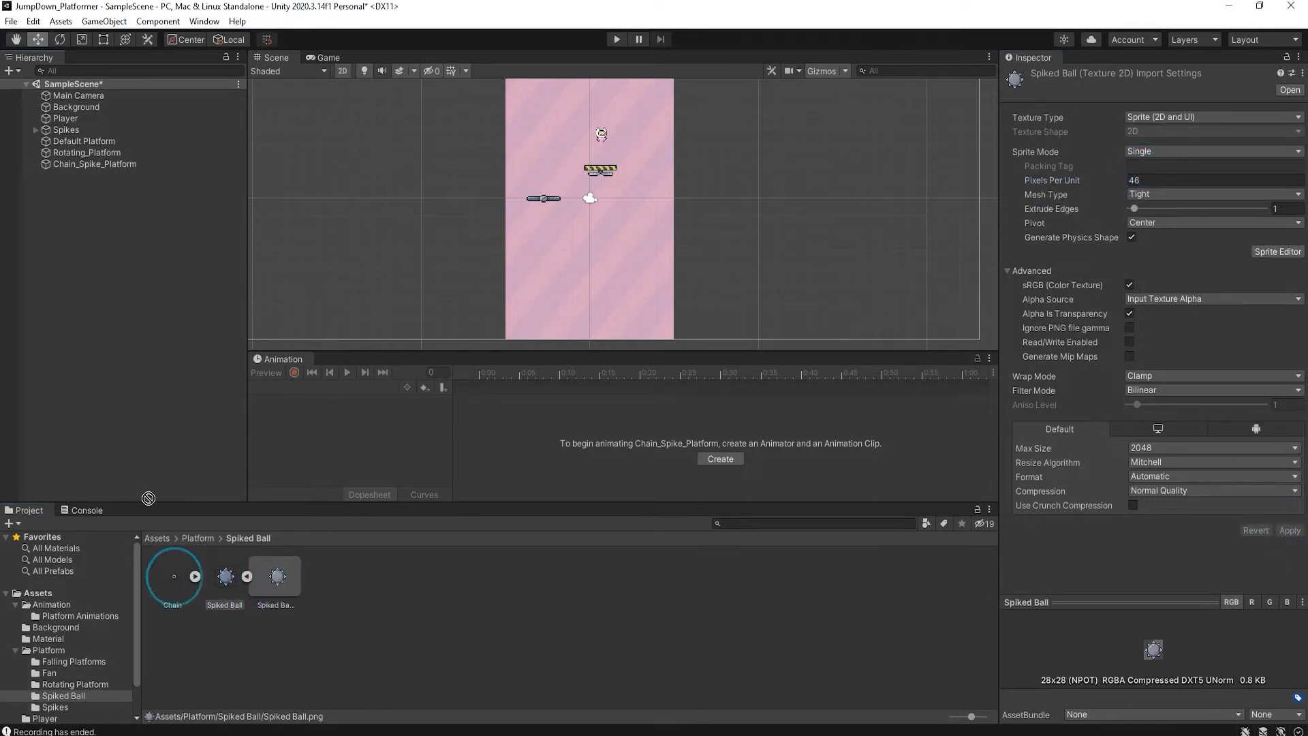
Step: Place Chain and Spiked Ball under Chain_Spike_Platform, moving the ball below the chain
left_click(74, 176)
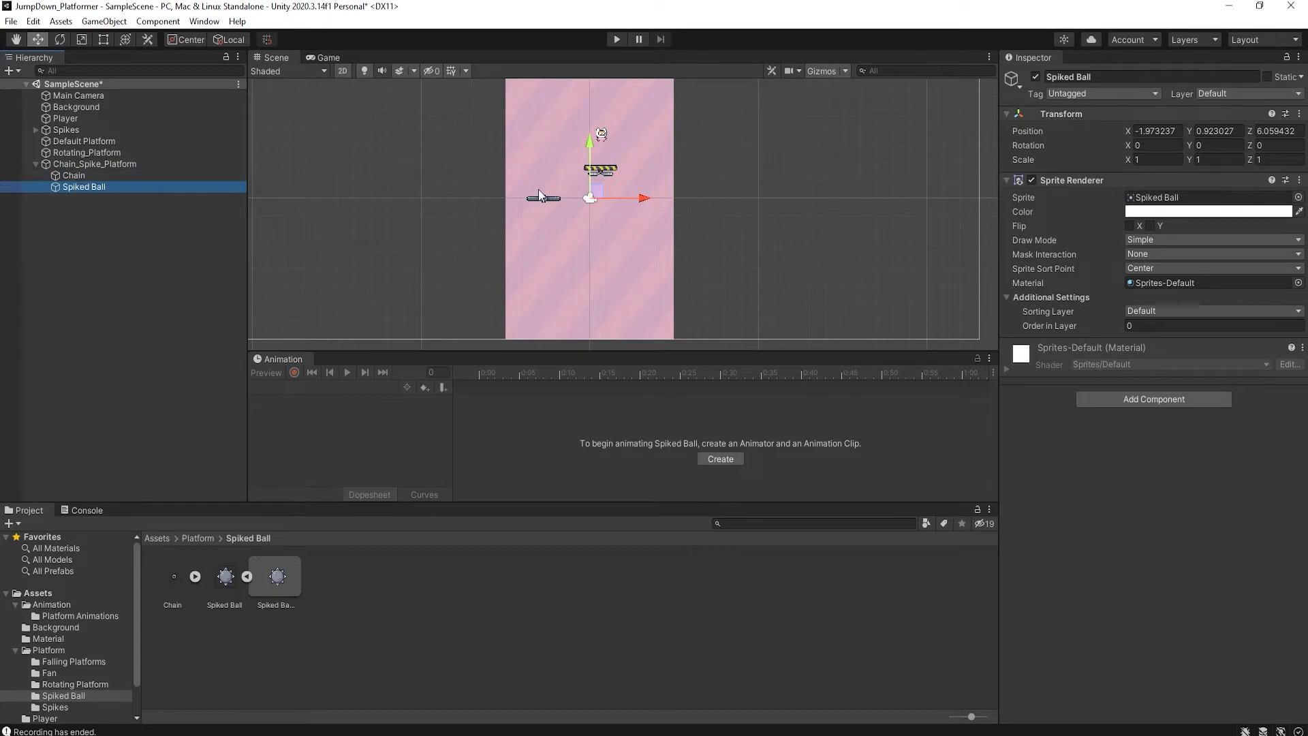
left_click(94, 164)
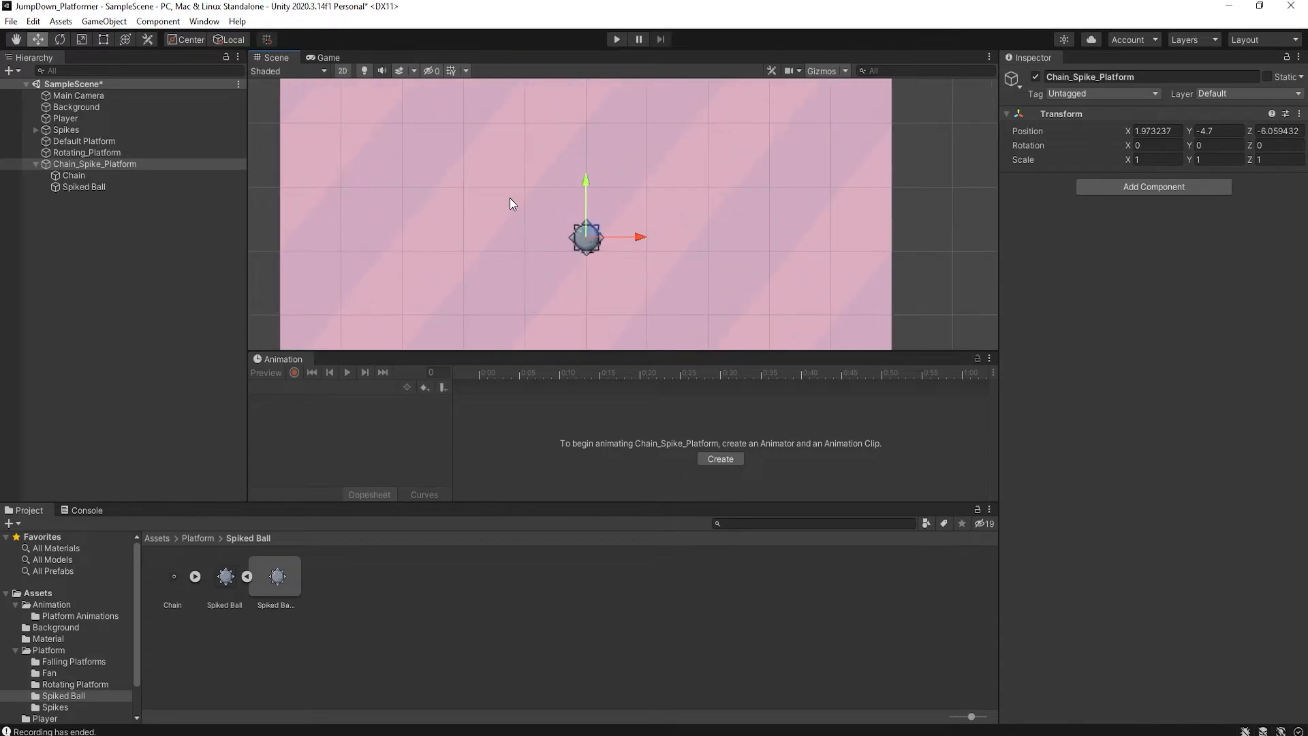
left_click(74, 175)
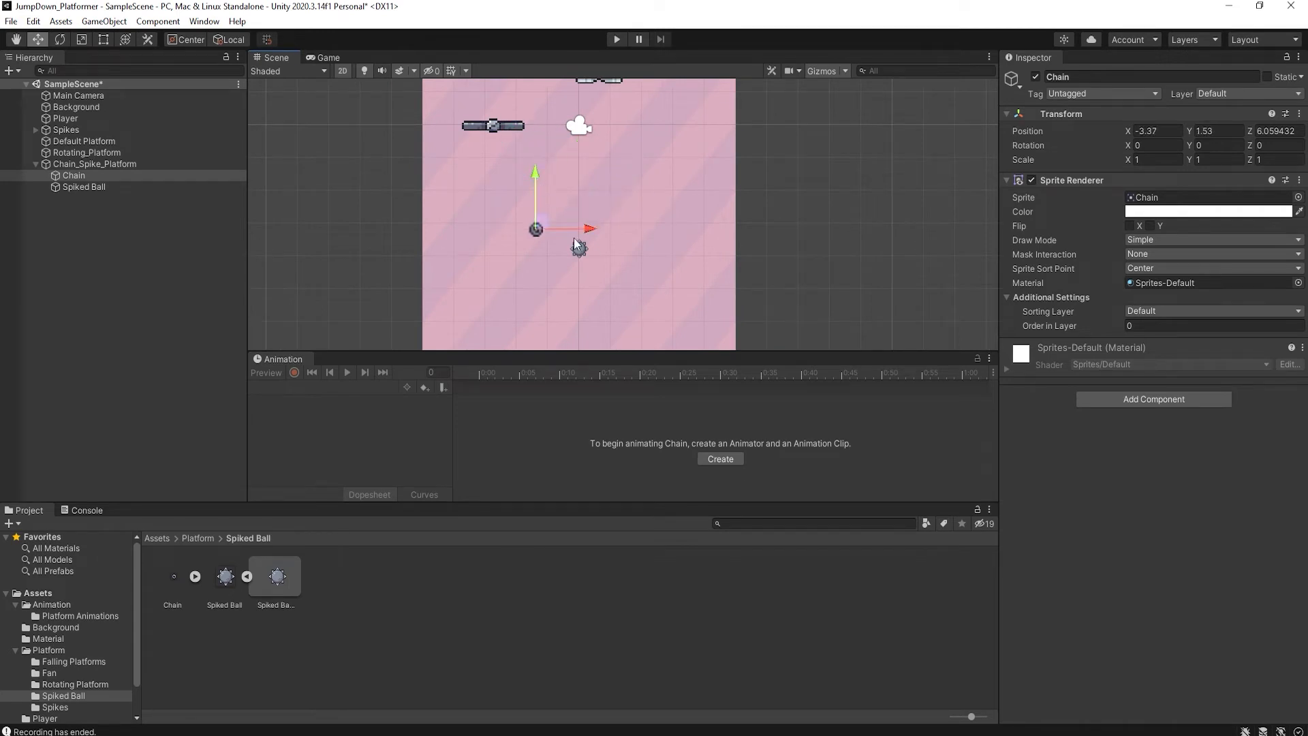
left_click(82, 186)
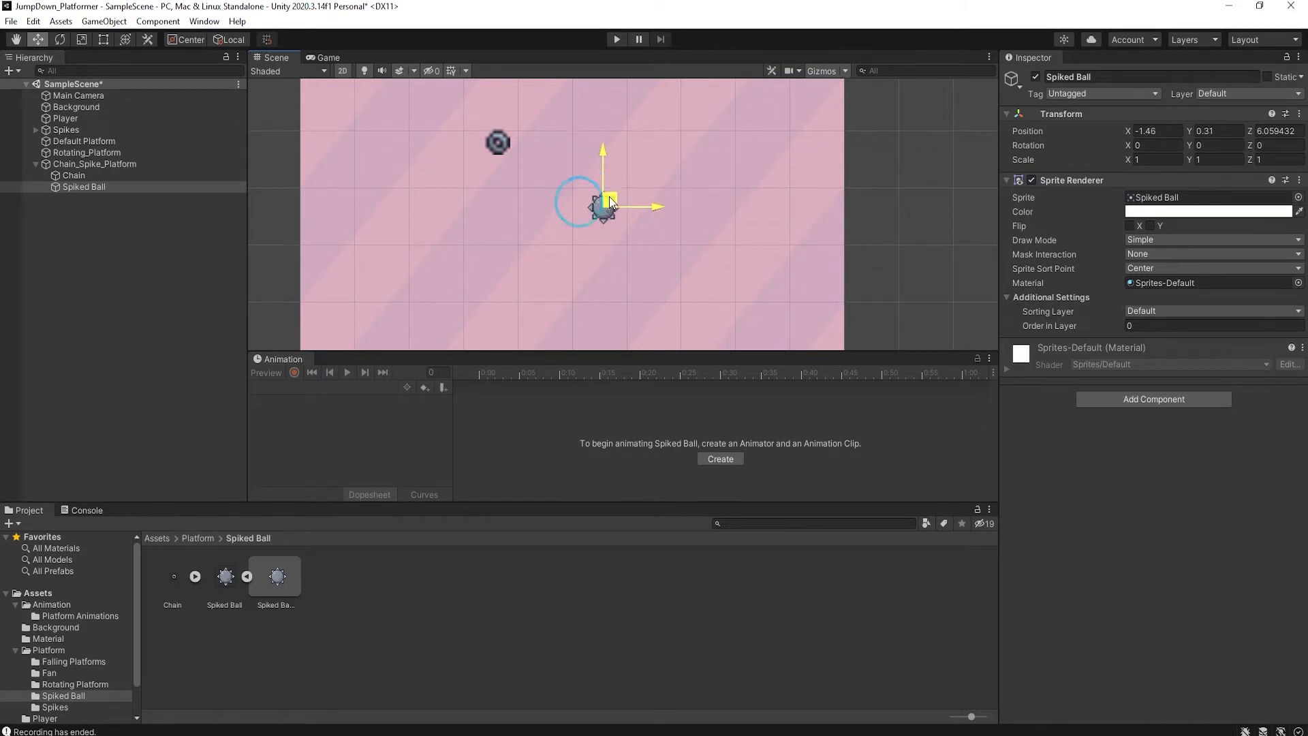
left_click_drag(602, 207, 586, 159)
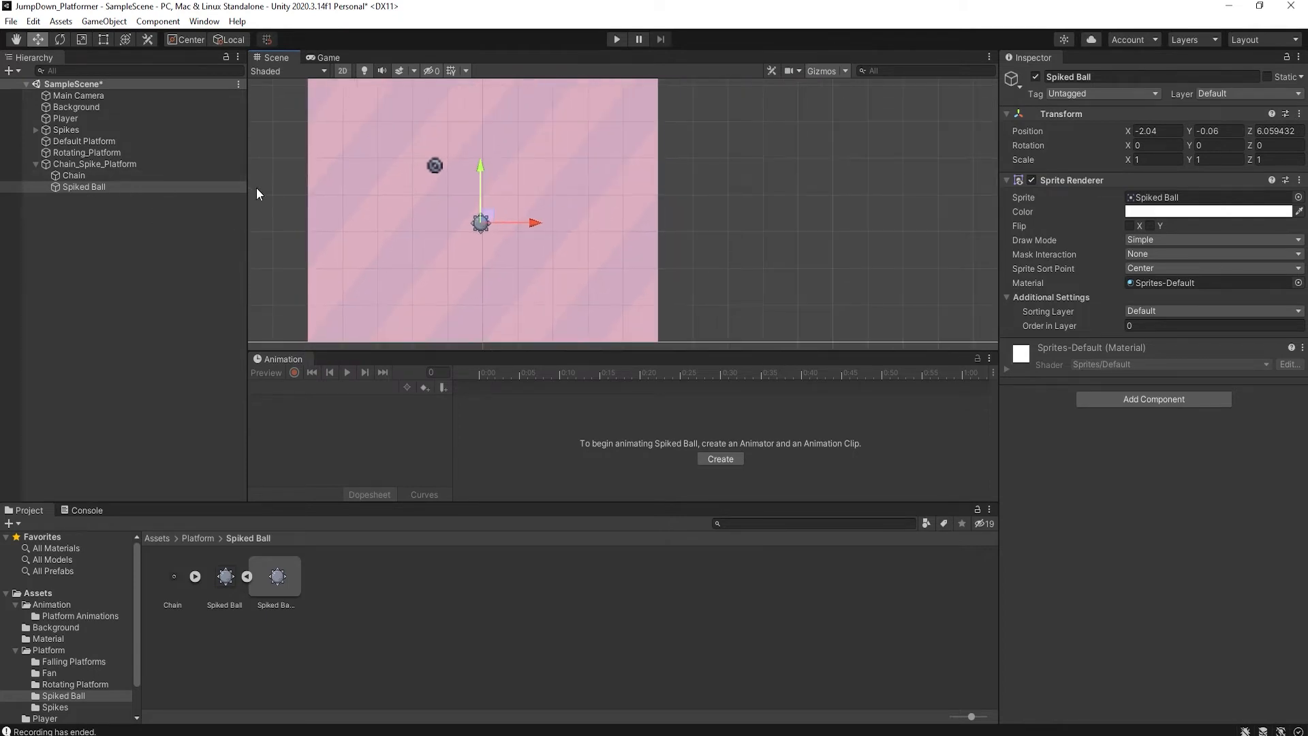
mouse_move(83, 190)
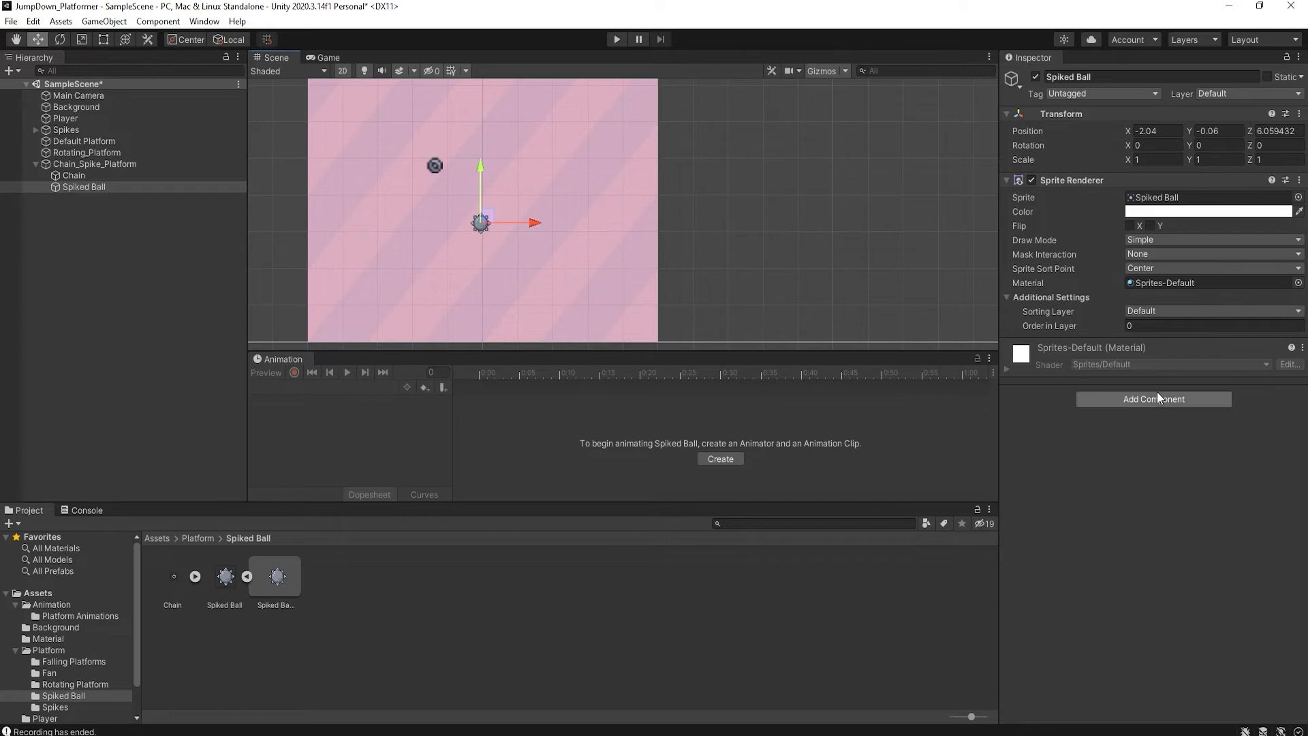
Step: Add a Distance Joint 2D to the Spiked Ball using the 'dis' component search
left_click(1153, 399)
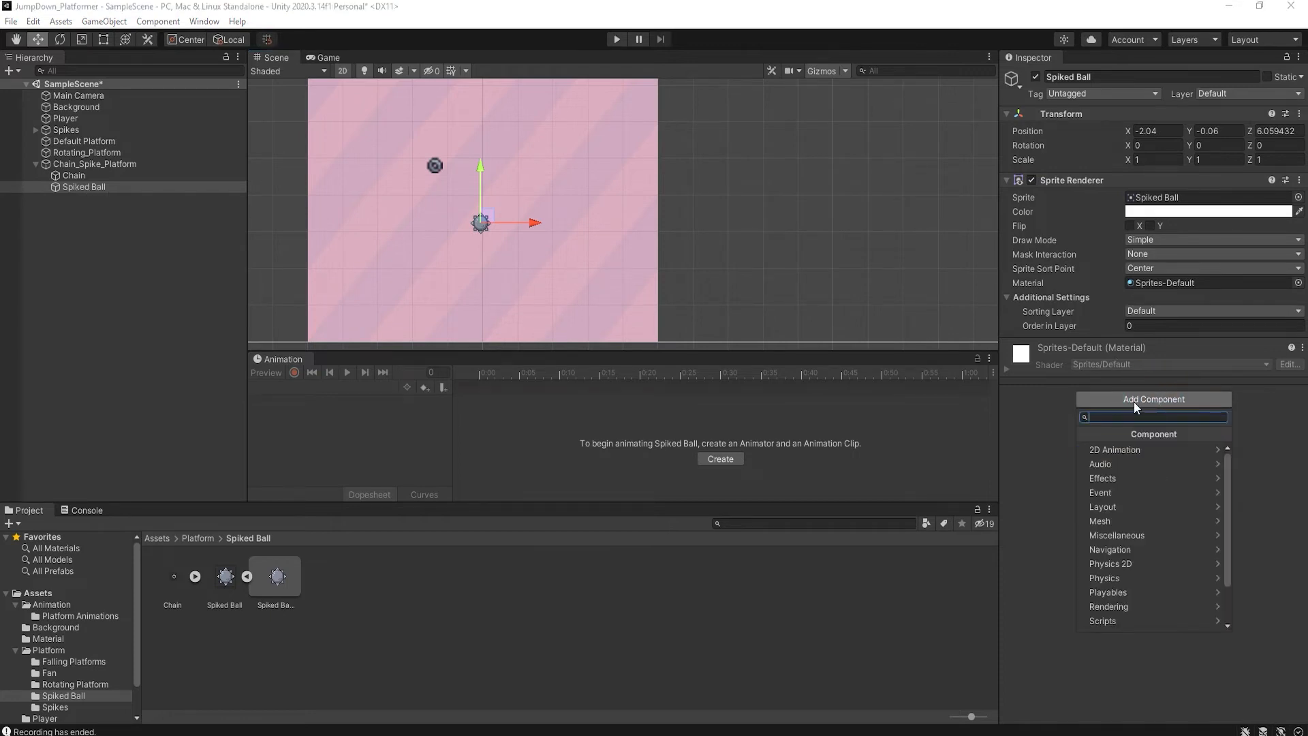
type("dis")
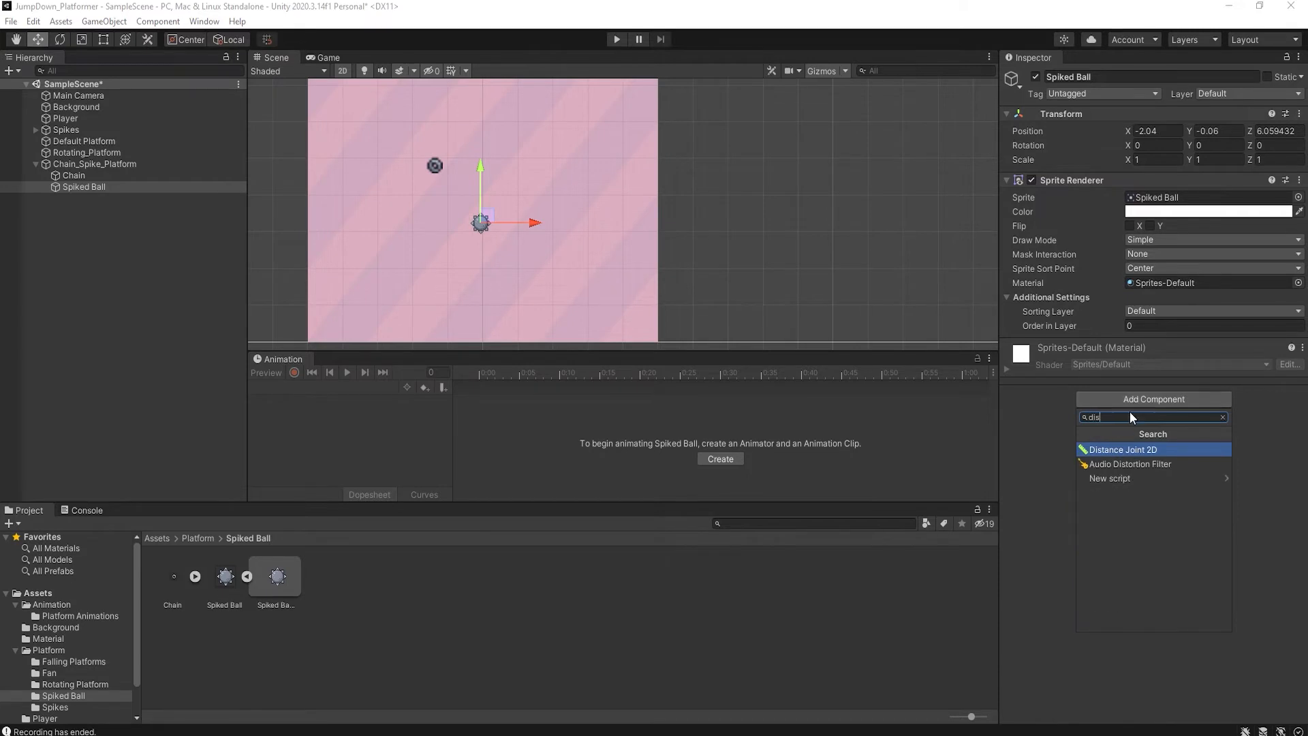
left_click(1121, 450)
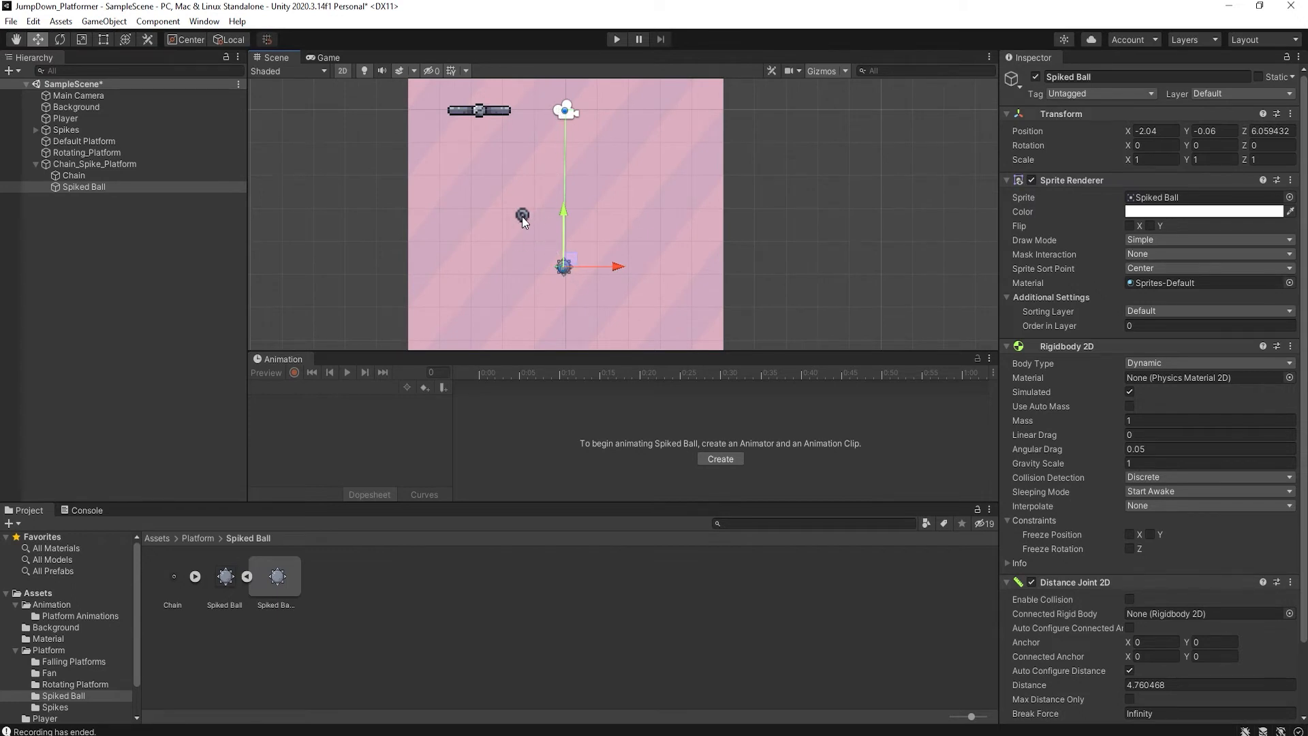
mouse_move(519, 216)
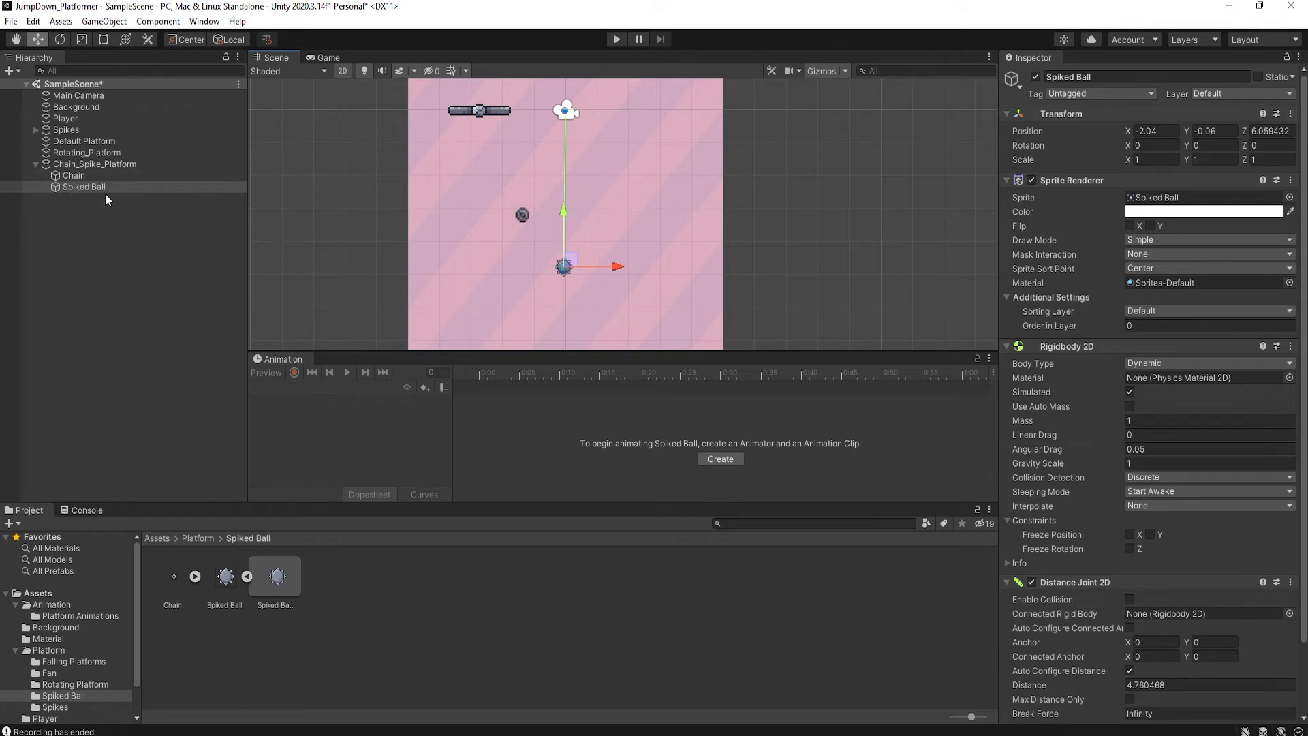
scroll("down", 3)
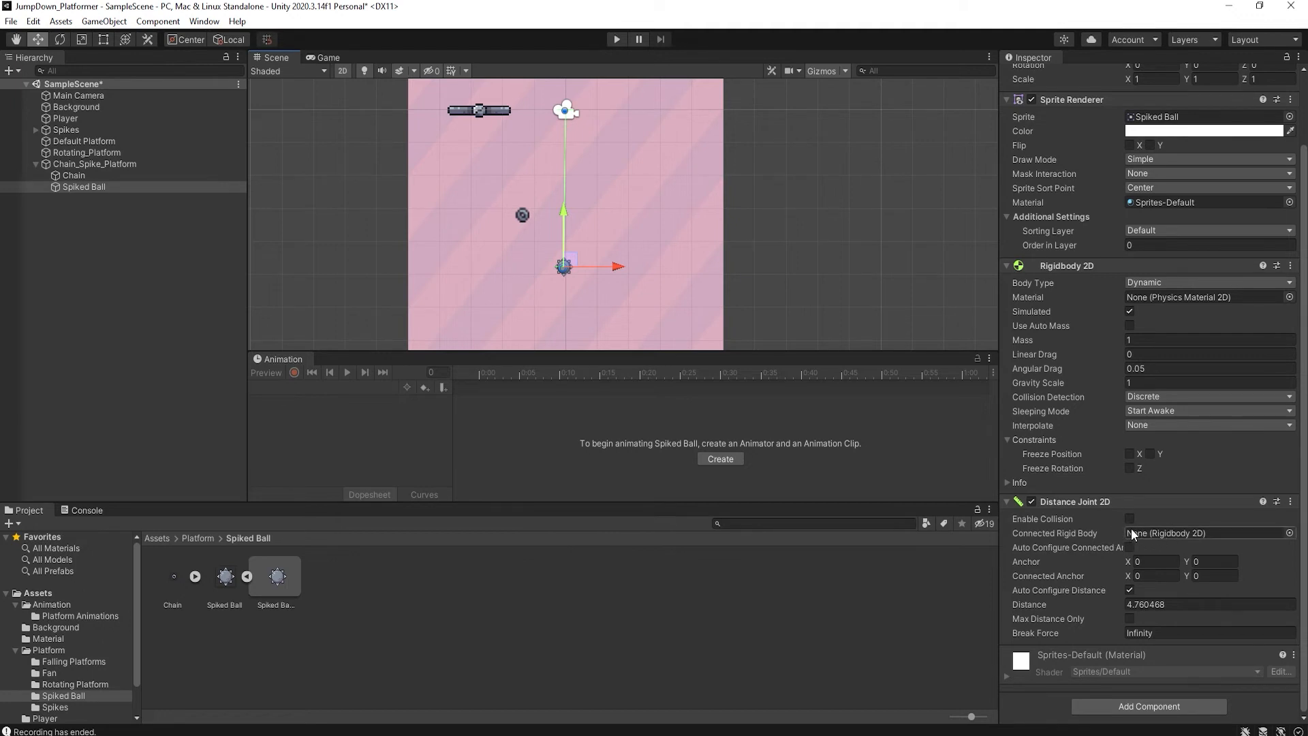
mouse_move(512, 235)
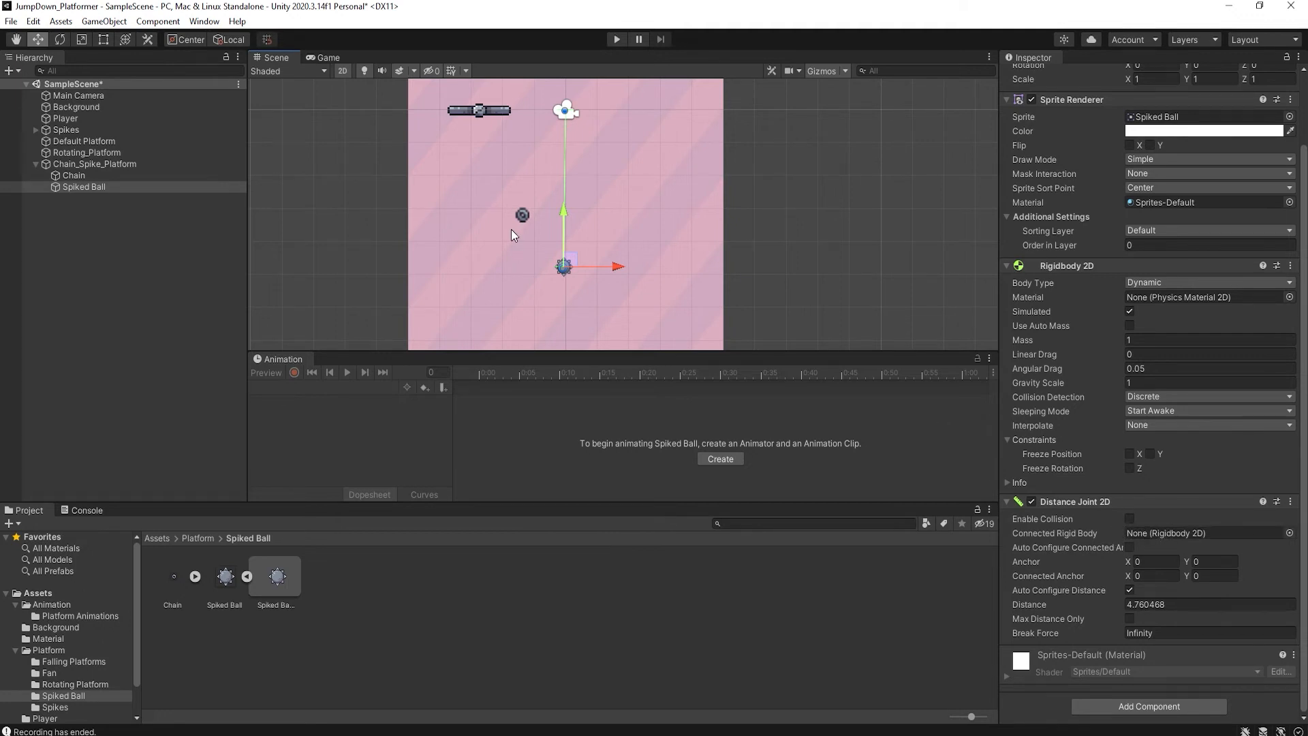
Step: Add a Rigidbody 2D to the Chain, then reselect the Spiked Ball
left_click(73, 176)
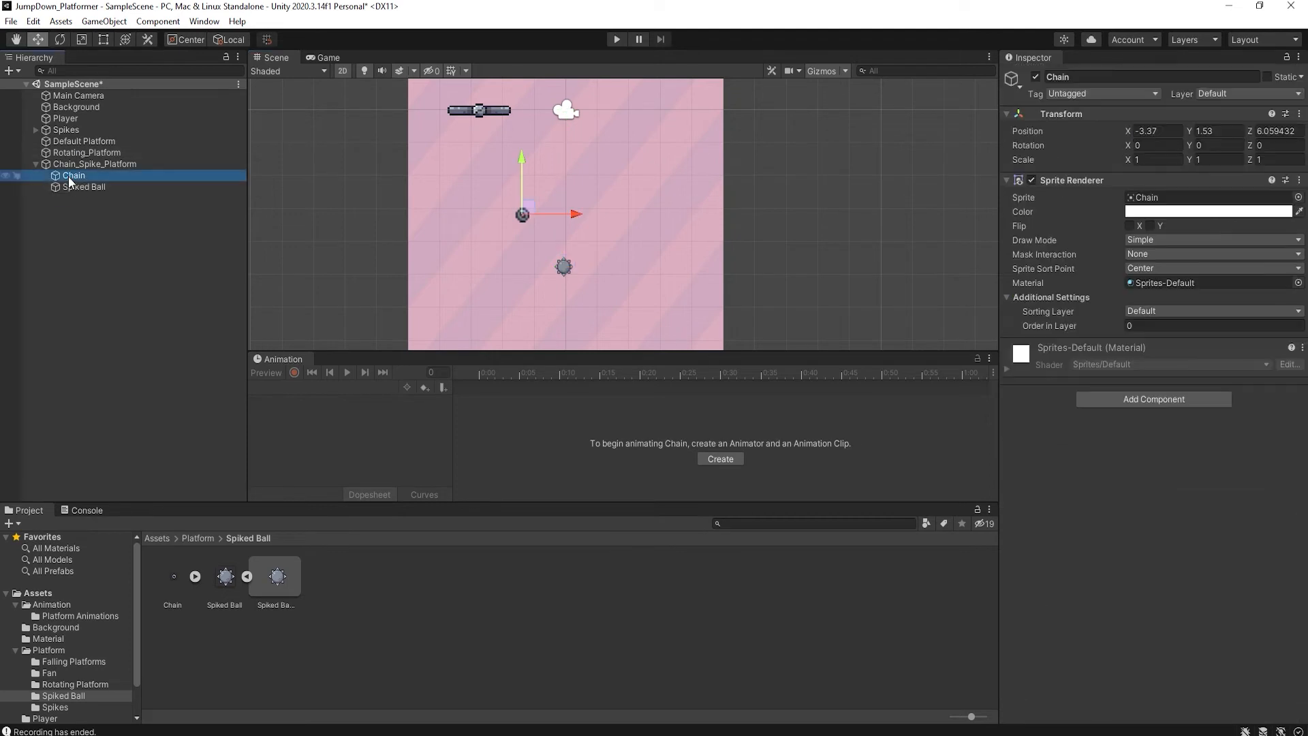
mouse_move(1096, 163)
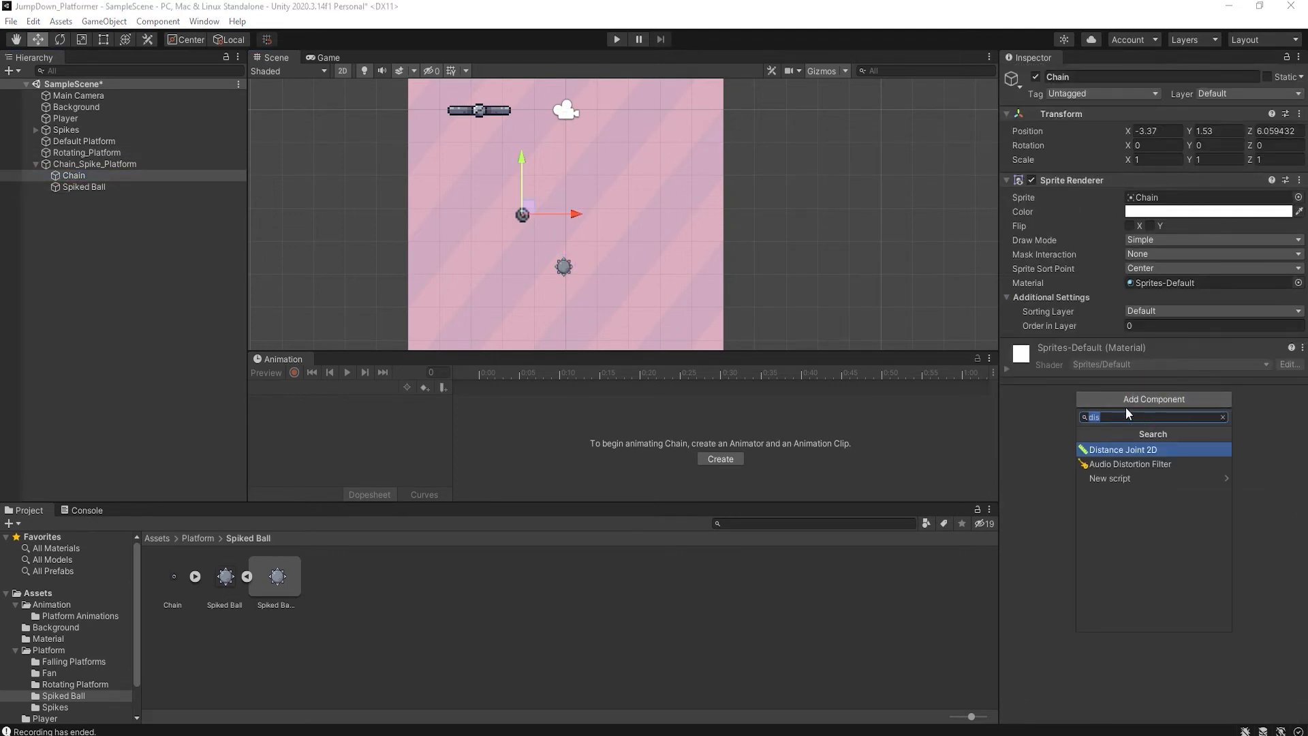
type("ri")
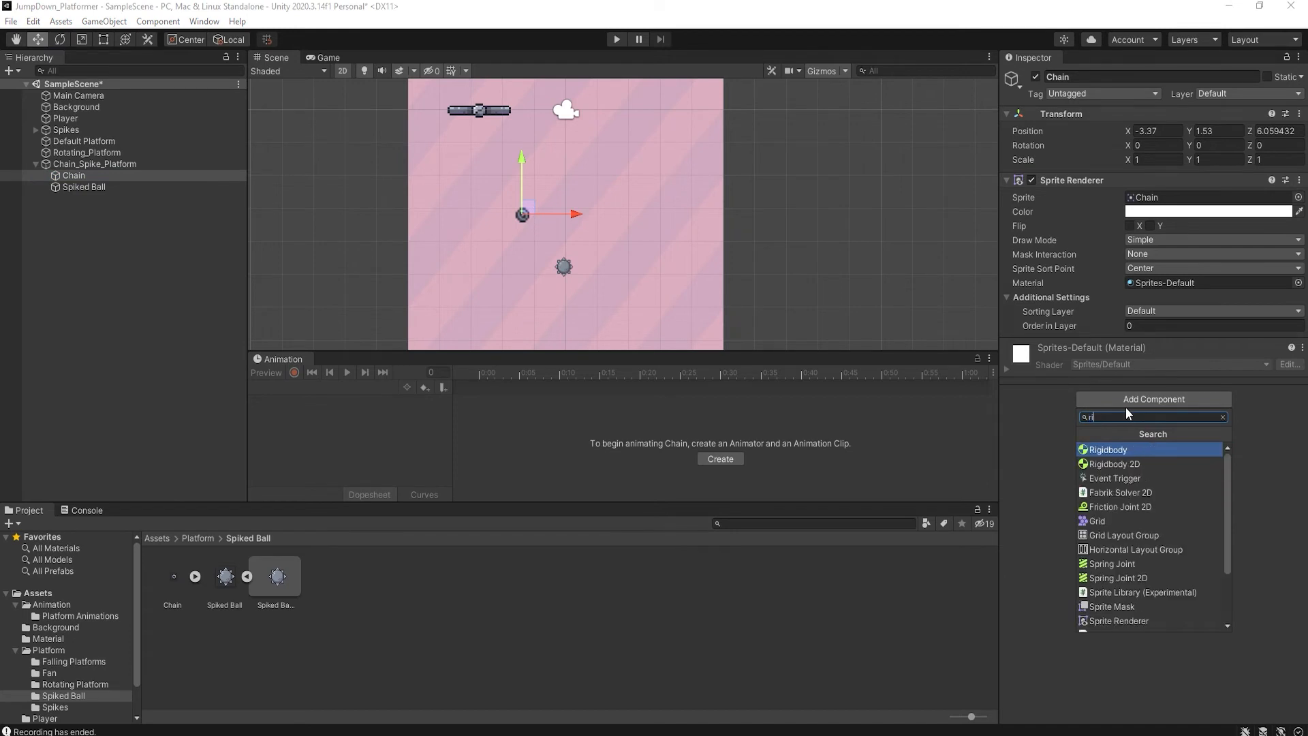
left_click(1112, 464)
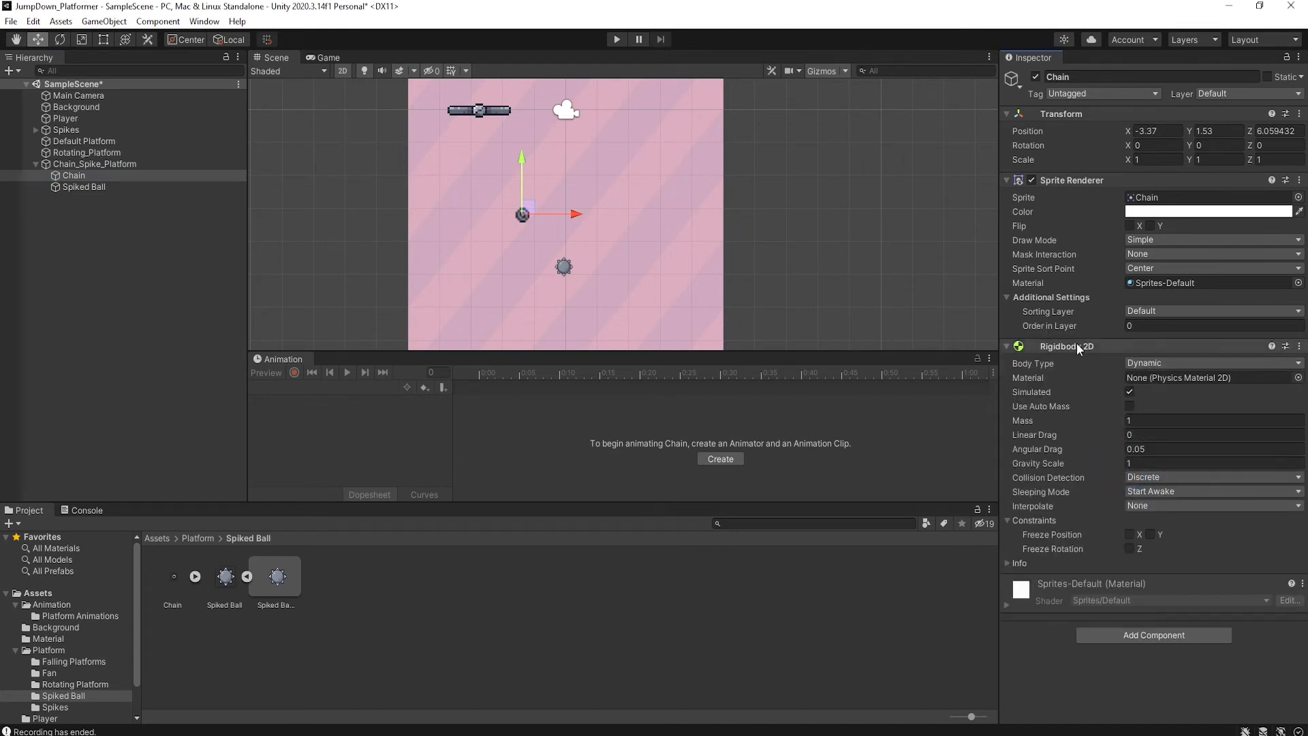
mouse_move(1082, 357)
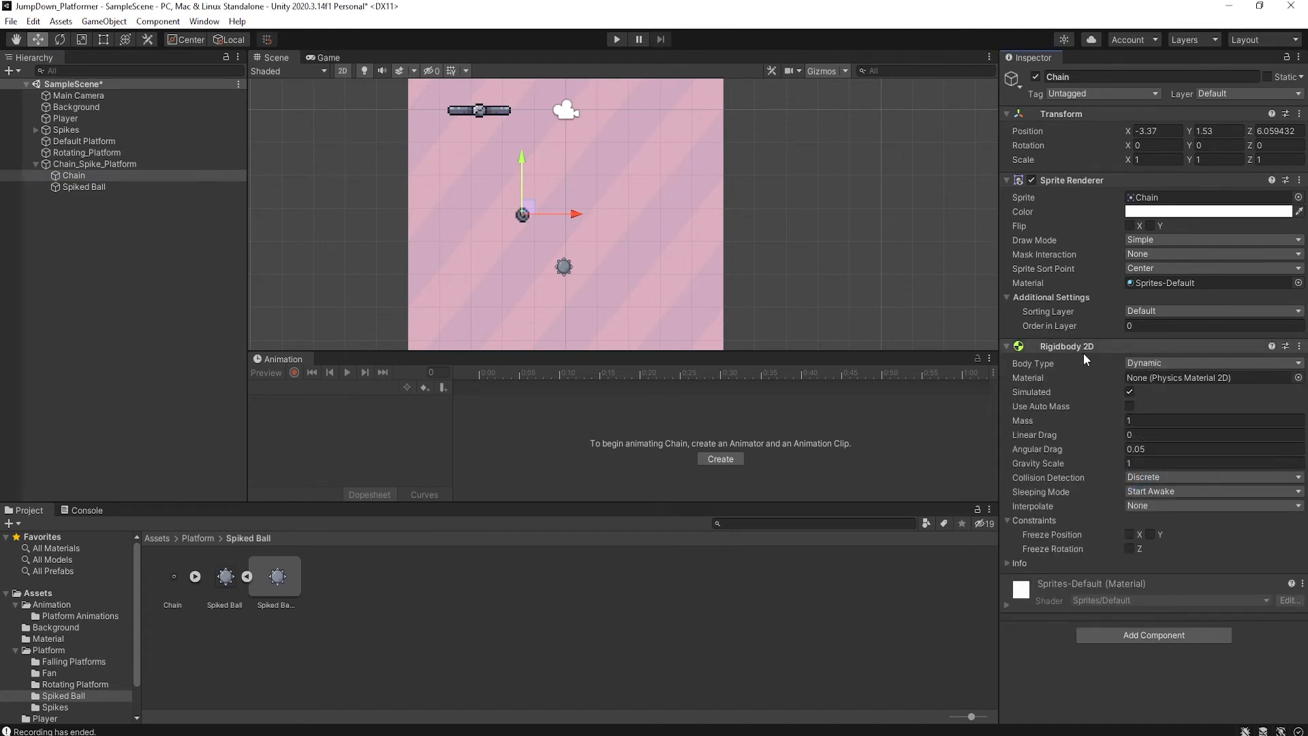
left_click(82, 186)
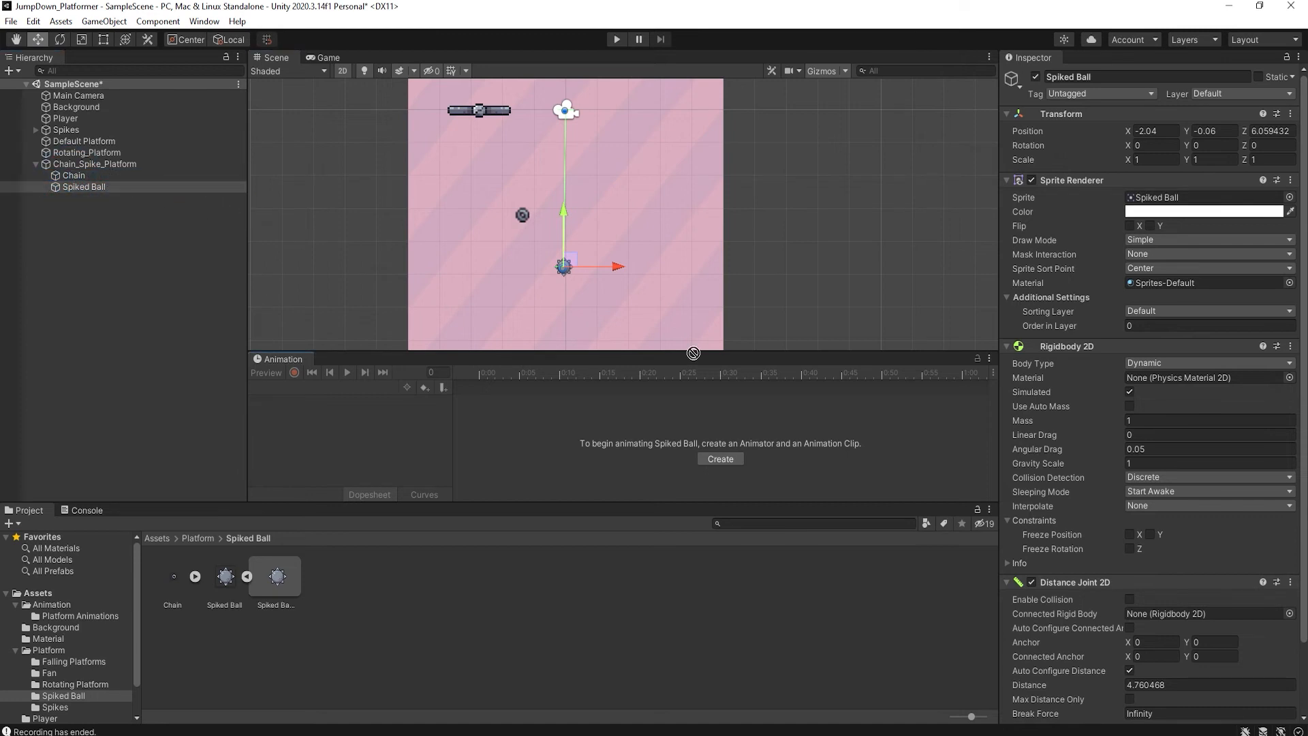
mouse_move(1079, 614)
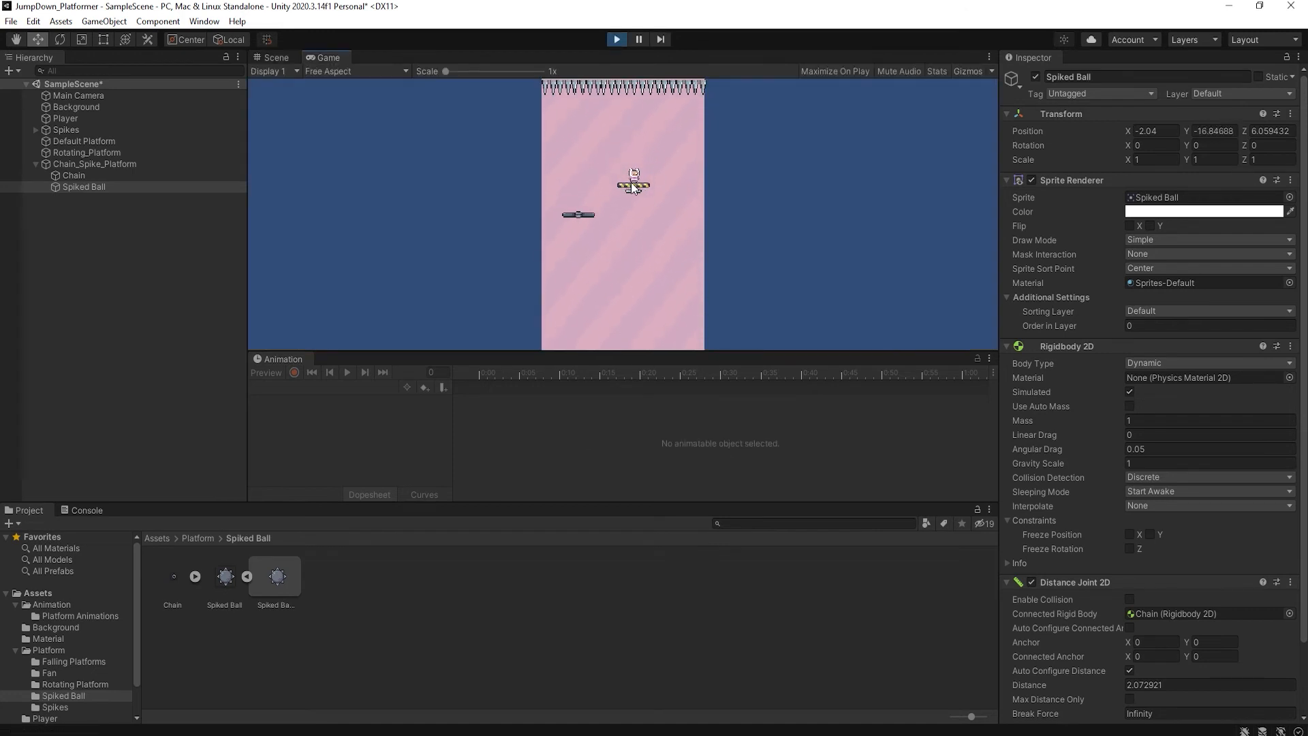
Step: Stop the Play-mode test of the Spiked Ball joint connected to the Chain
left_click(275, 57)
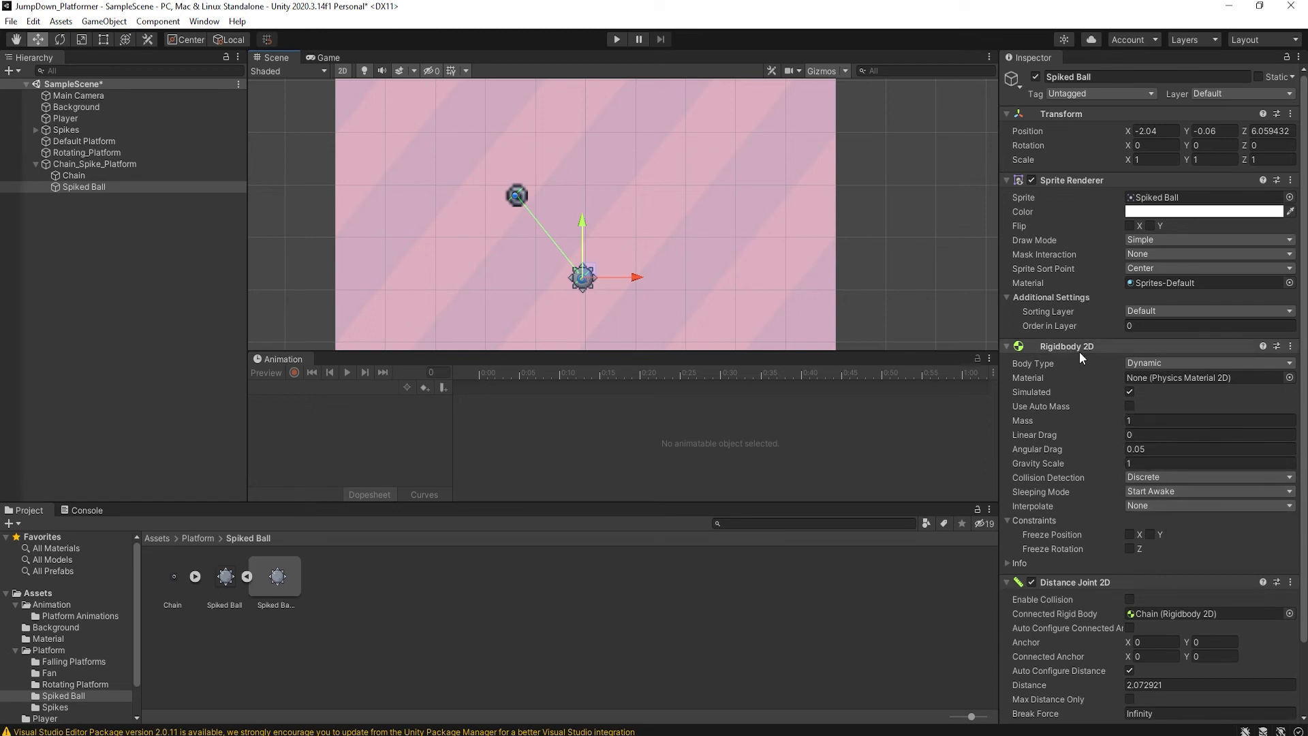
mouse_move(1081, 357)
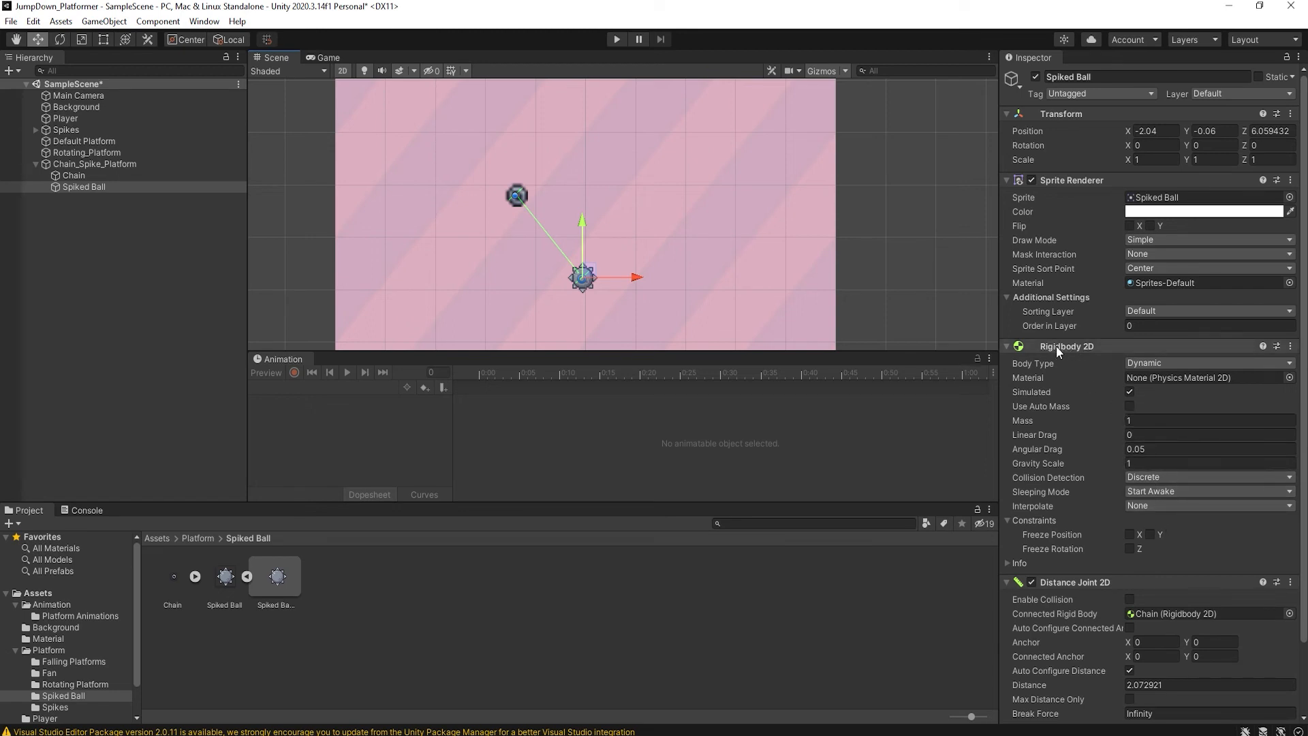
Step: Set the Spiked Ball's Rigidbody 2D Body Type to Kinematic and run a Play test
left_click(1205, 362)
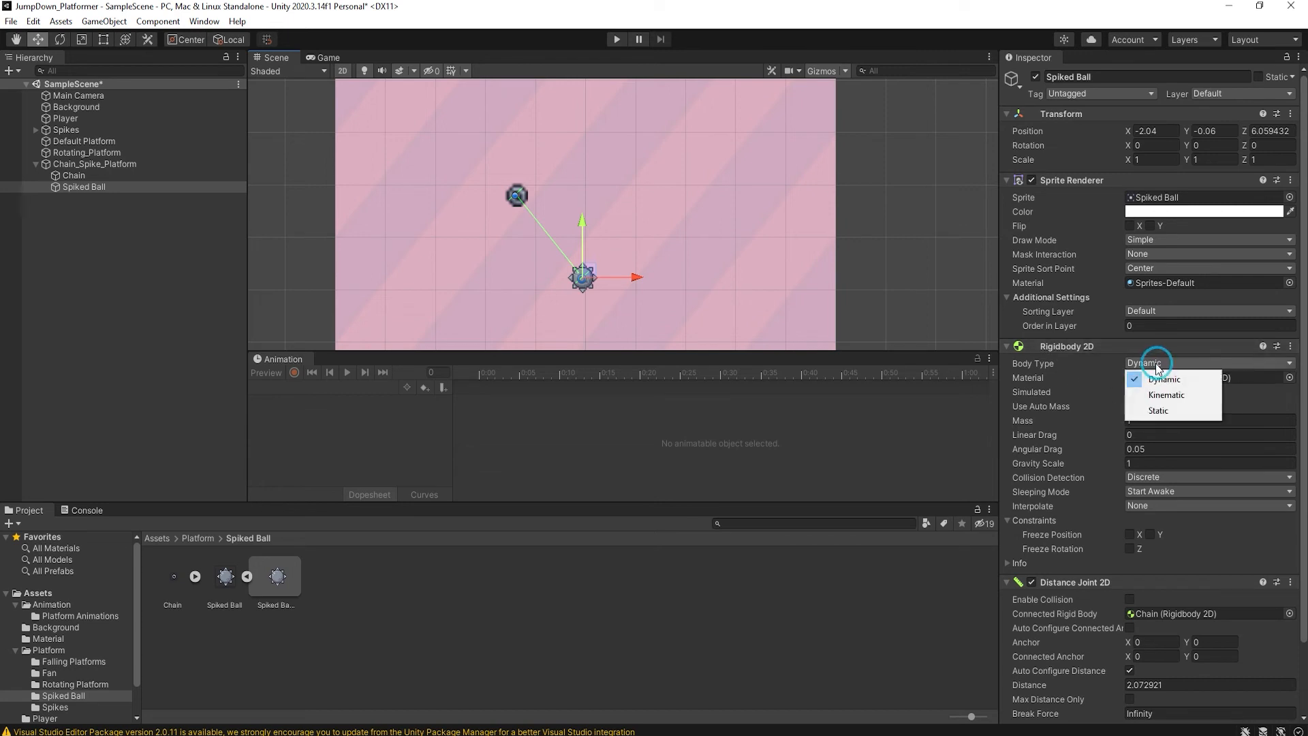
left_click(1166, 394)
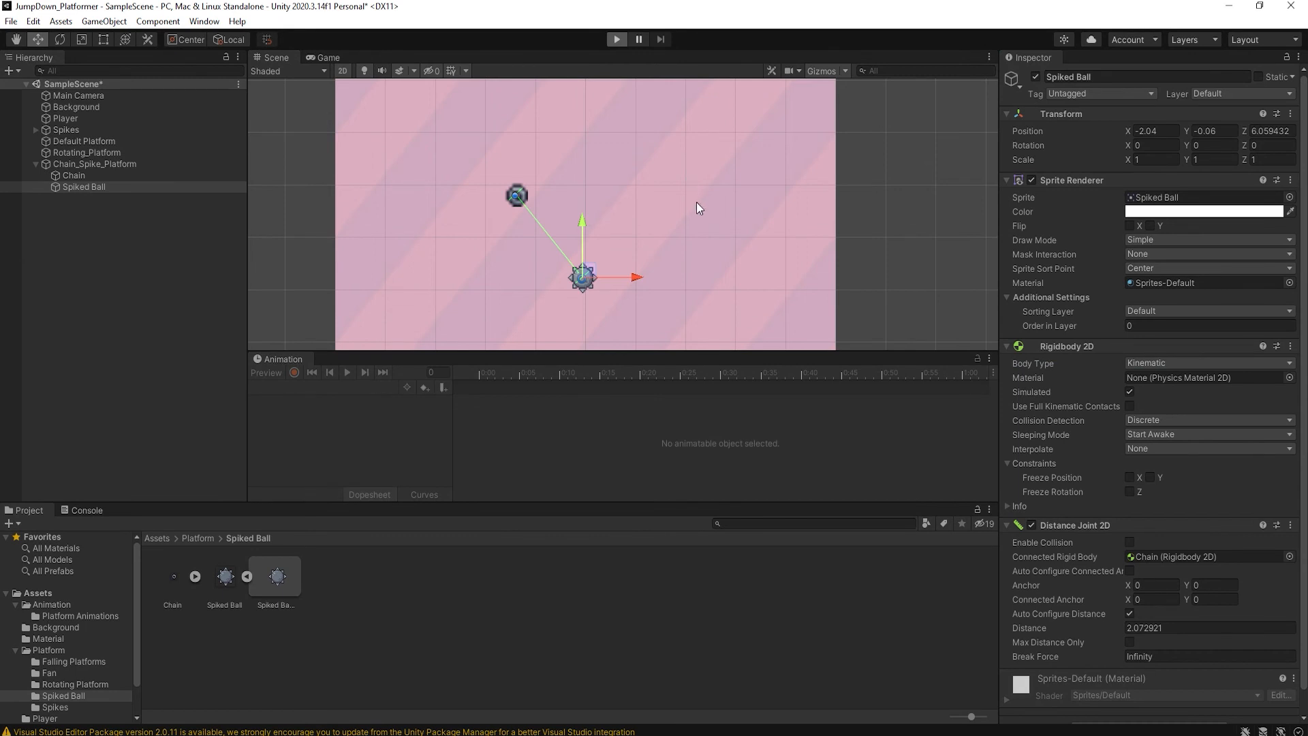
left_click(616, 40)
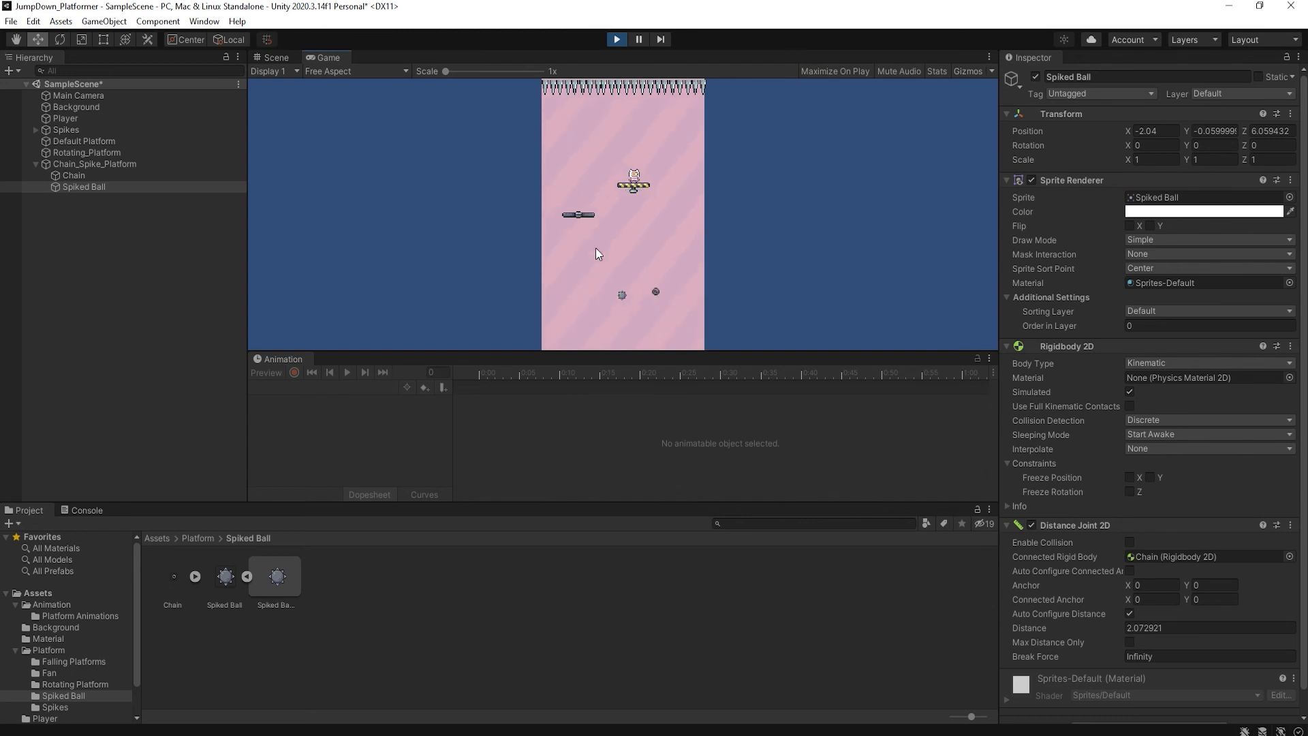
left_click(275, 57)
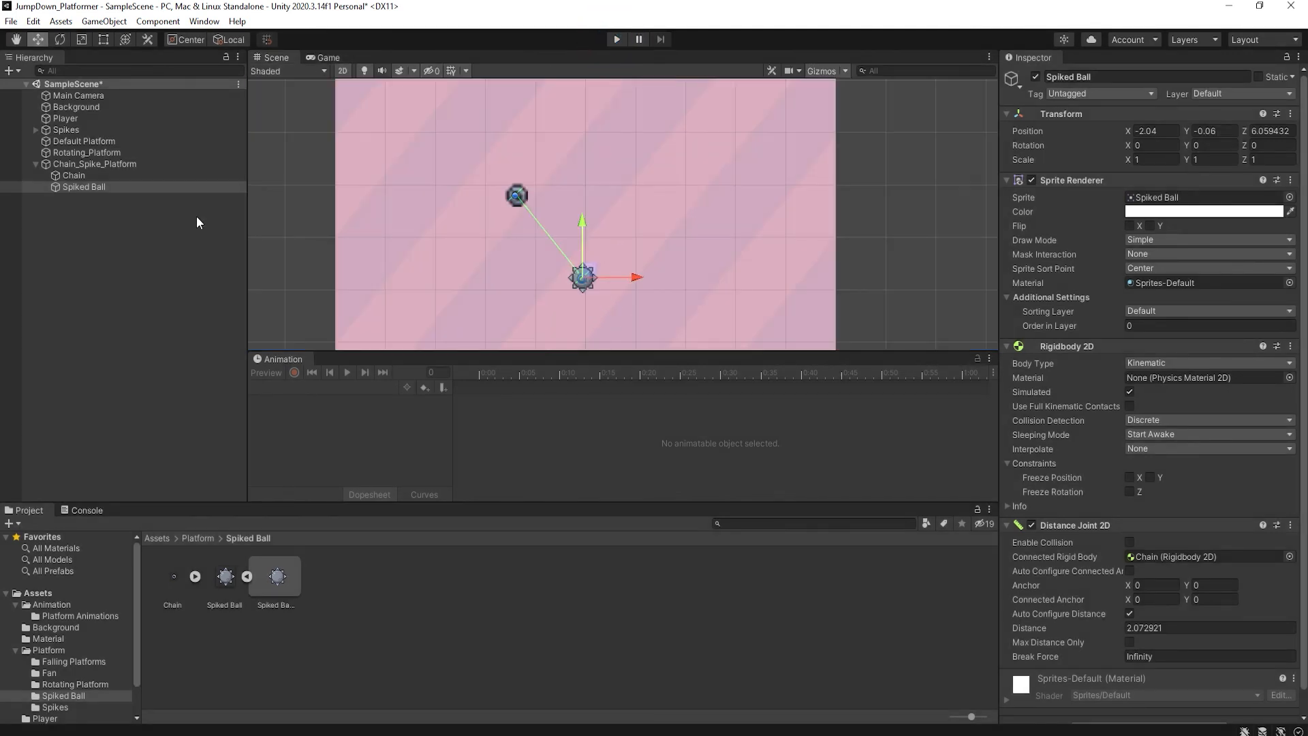
Step: Make the Chain Kinematic, return the Spiked Ball to Dynamic, and start Play mode
left_click(74, 175)
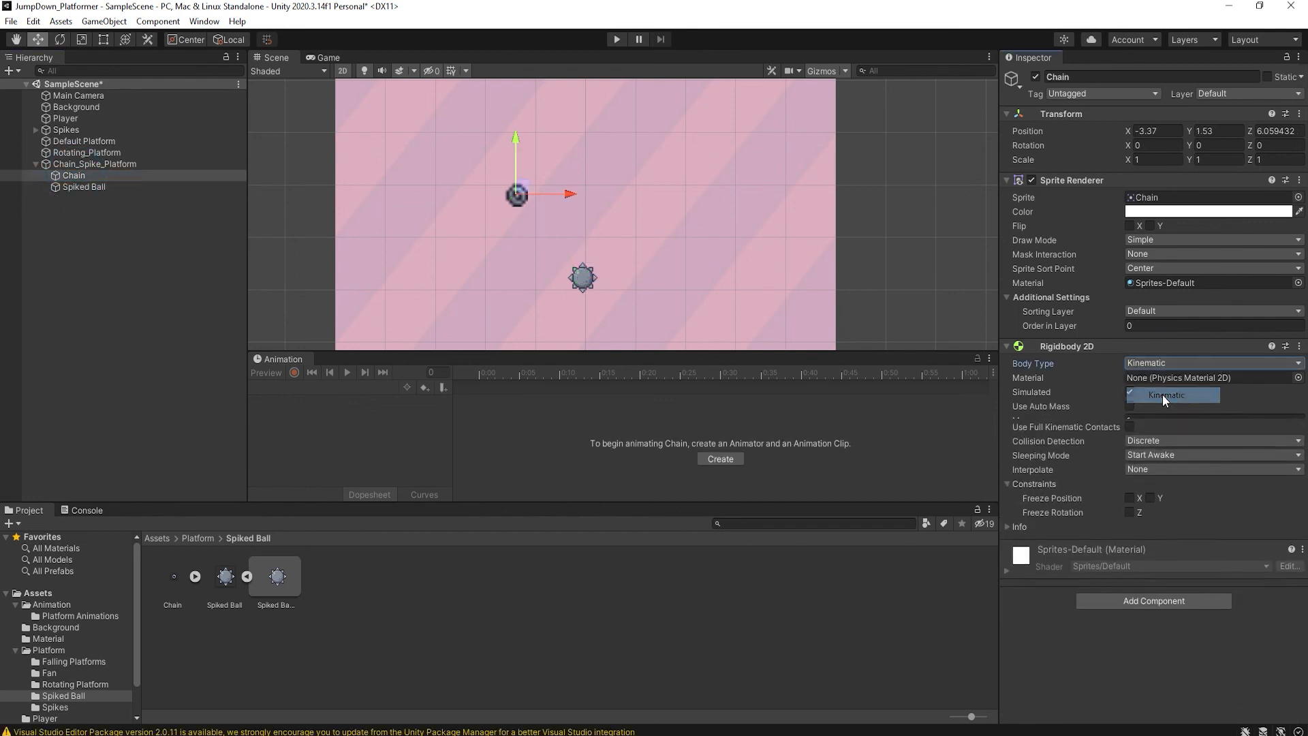
left_click(83, 186)
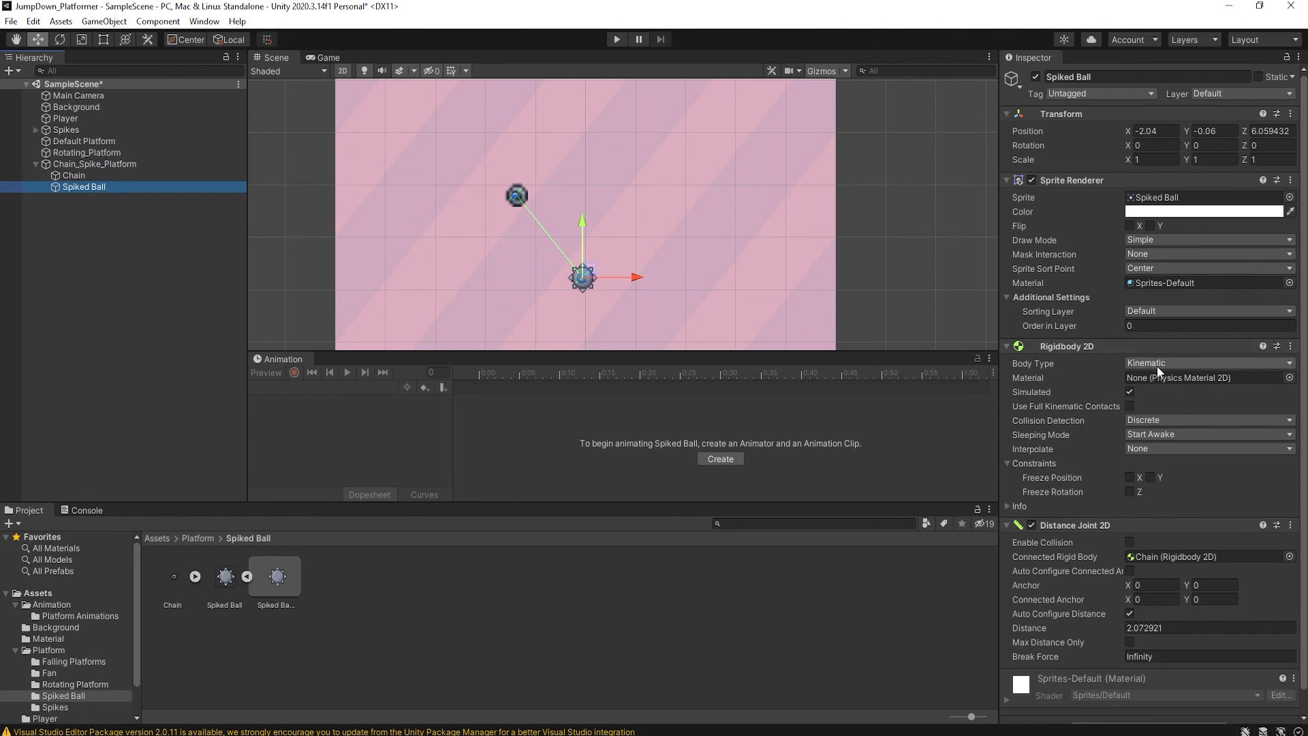
left_click(1205, 362)
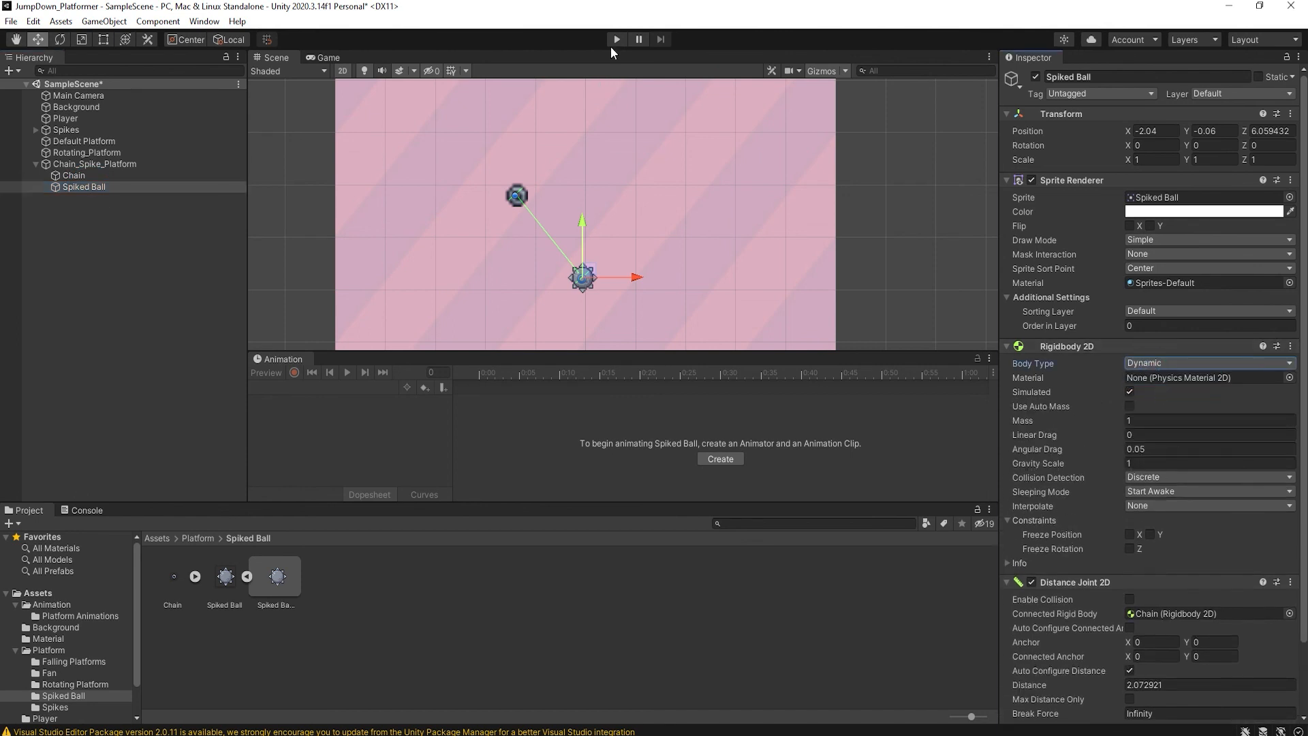
mouse_move(628, 215)
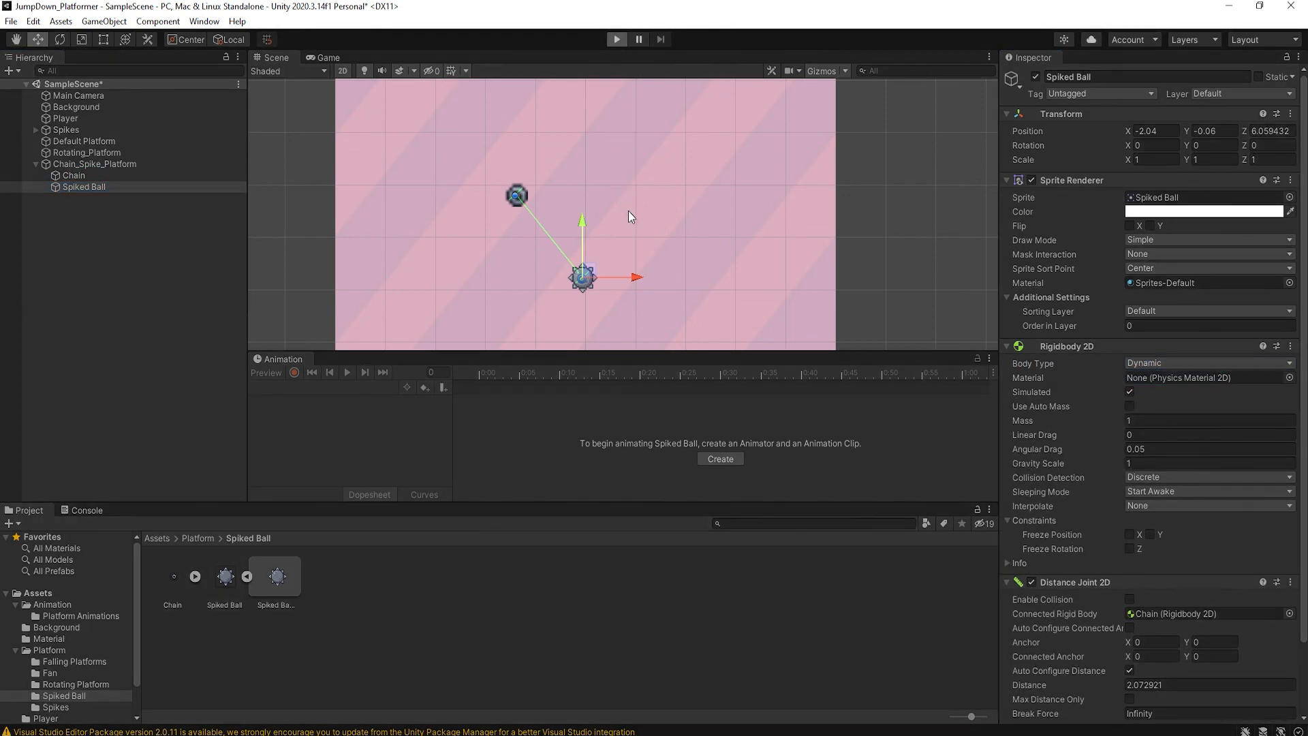
left_click(616, 40)
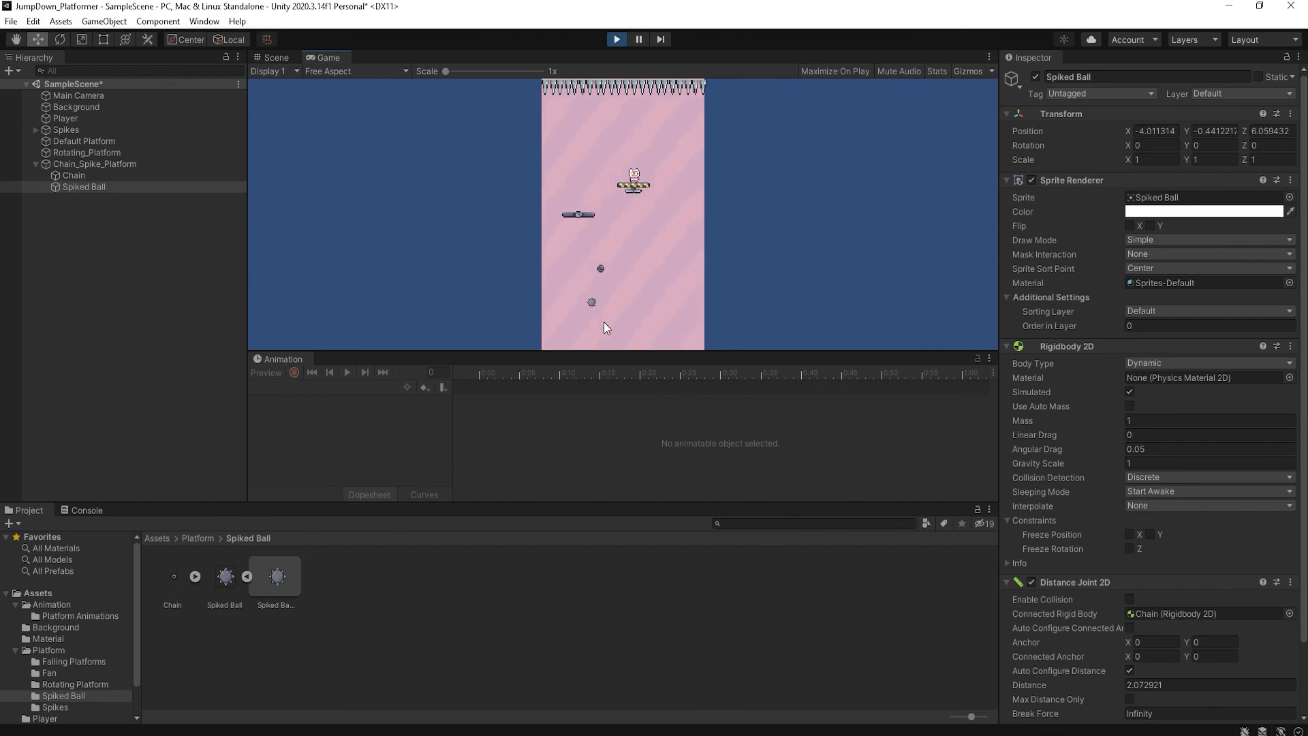